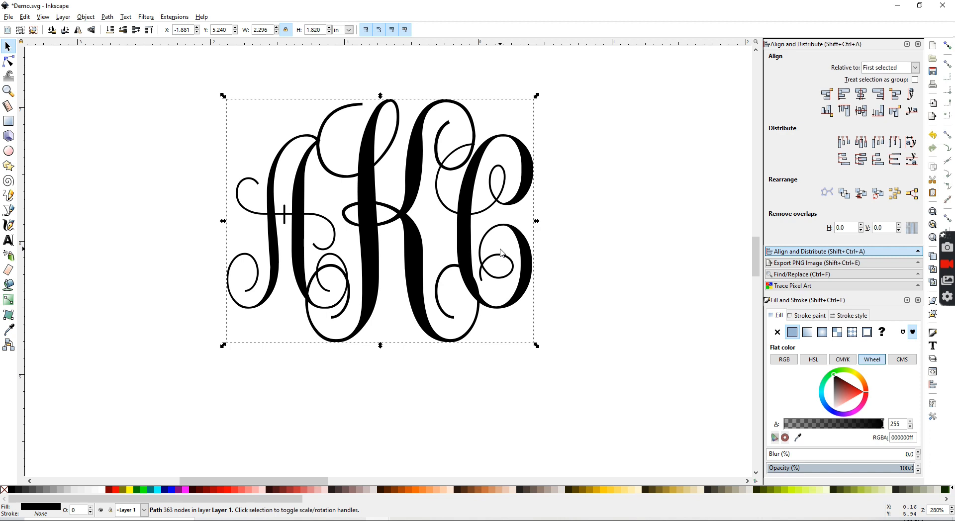
pyautogui.moveTo(365, 249)
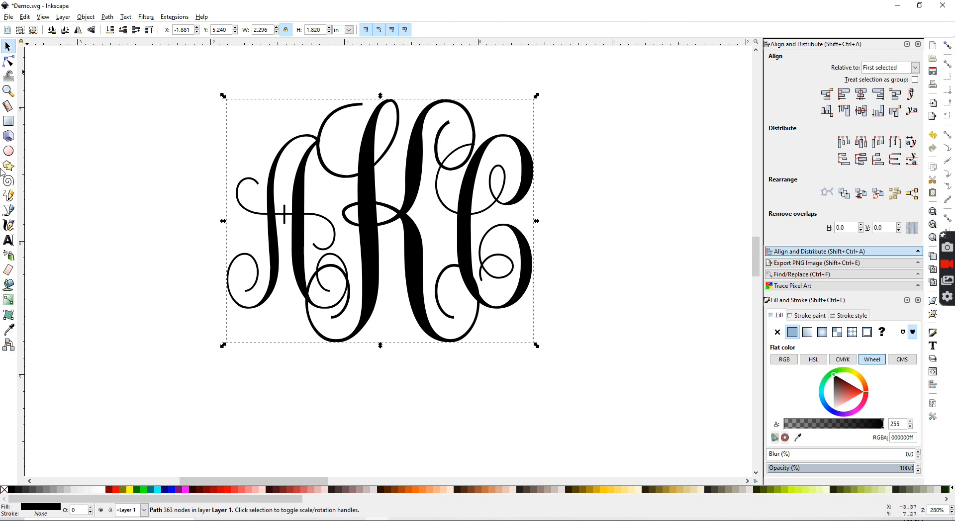
pyautogui.moveTo(9, 240)
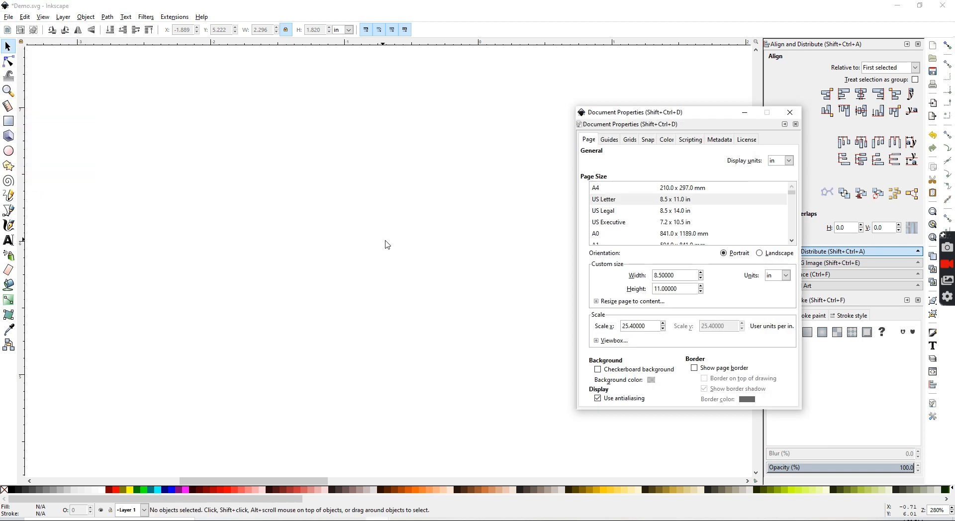
# Move the Document Properties window aside and review the display unit choices.
pyautogui.moveTo(633, 113); pyautogui.dragTo(411, 115)
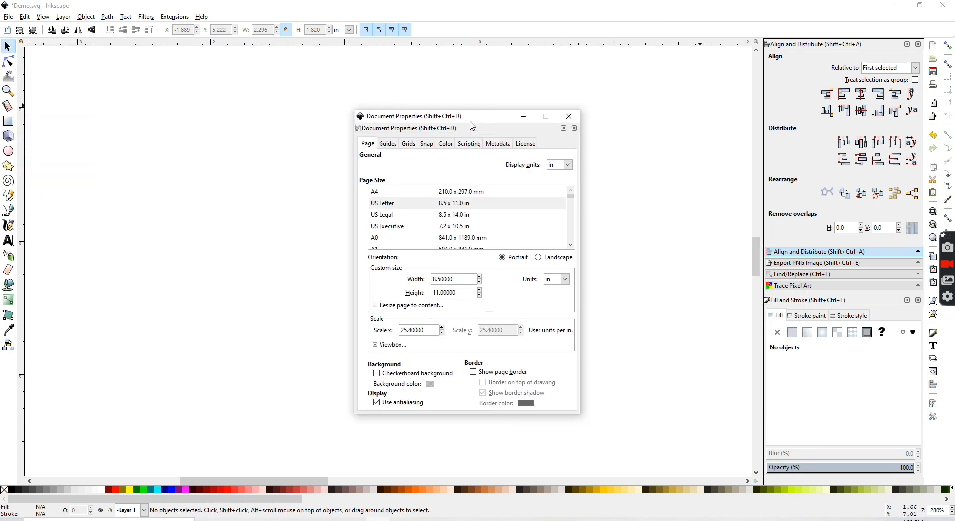
pyautogui.moveTo(471, 126); pyautogui.dragTo(414, 106)
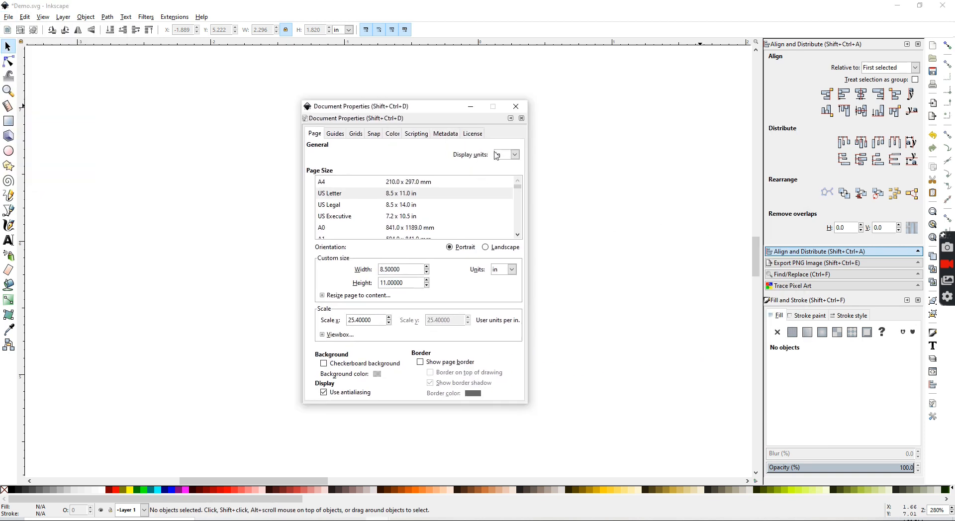
pyautogui.click(514, 155)
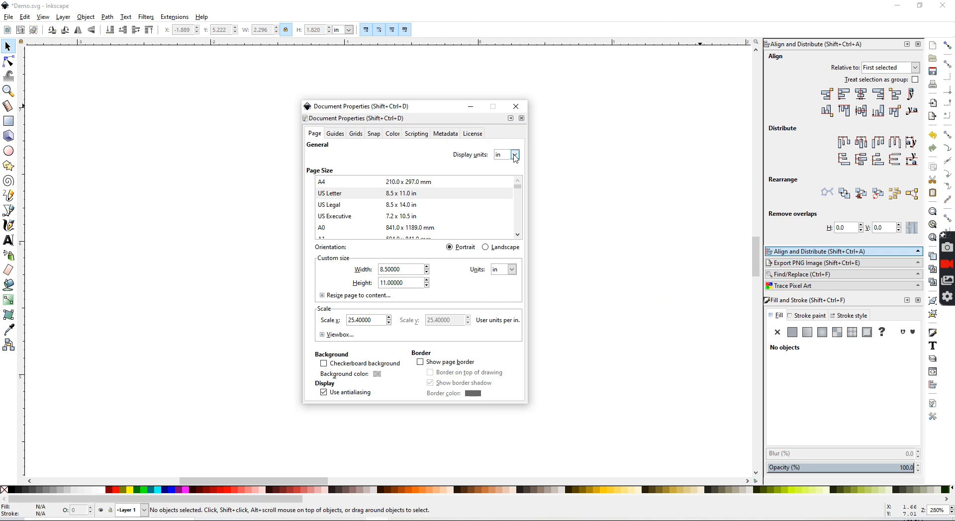
pyautogui.click(514, 154)
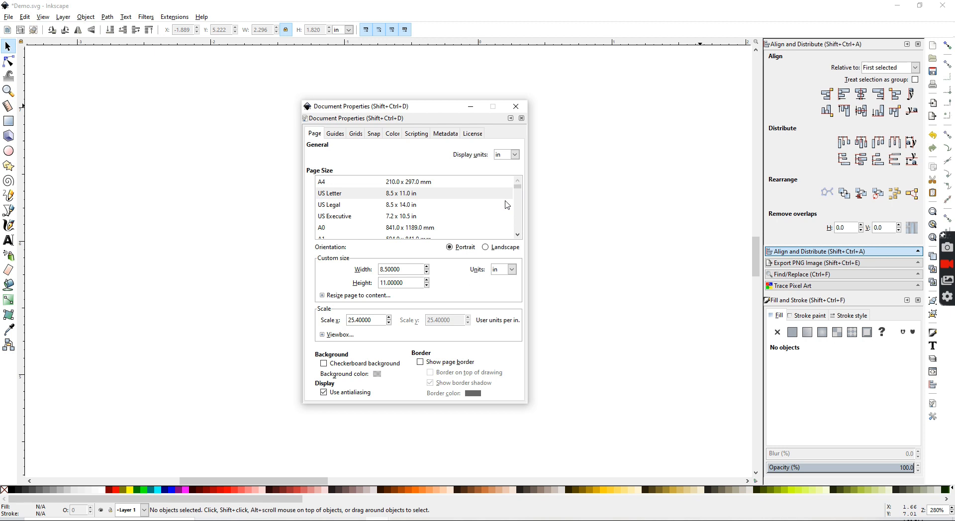
pyautogui.moveTo(337, 195)
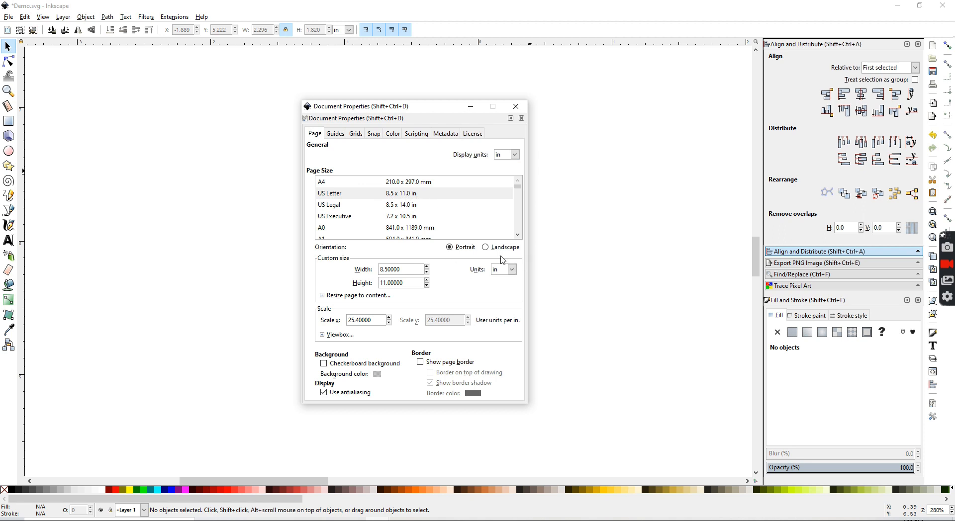
# Try Show page border and Checkerboard background, leaving both turned off.
pyautogui.click(420, 362)
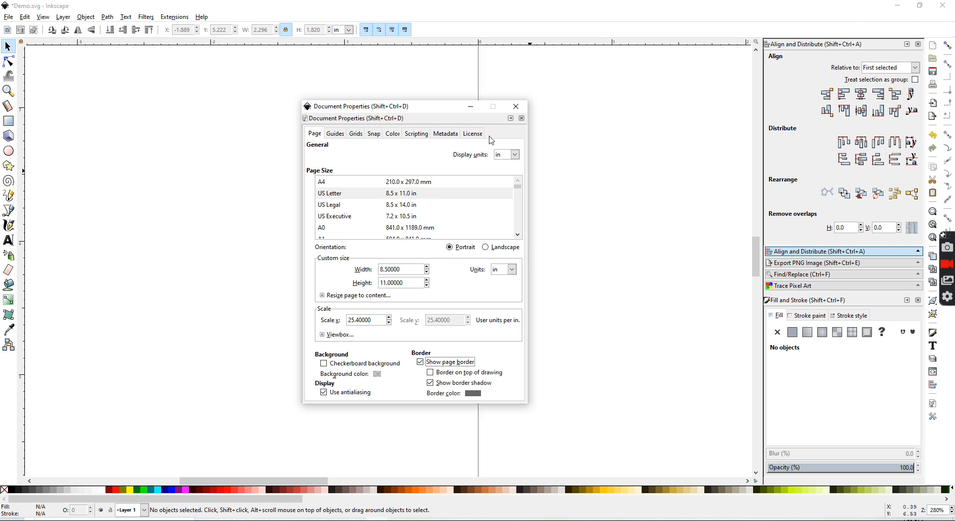
pyautogui.click(420, 362)
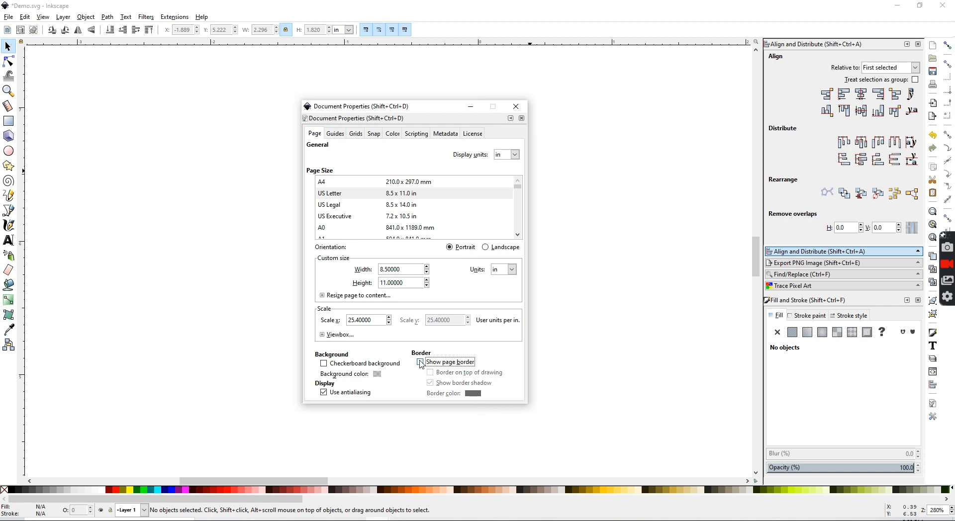
pyautogui.click(421, 362)
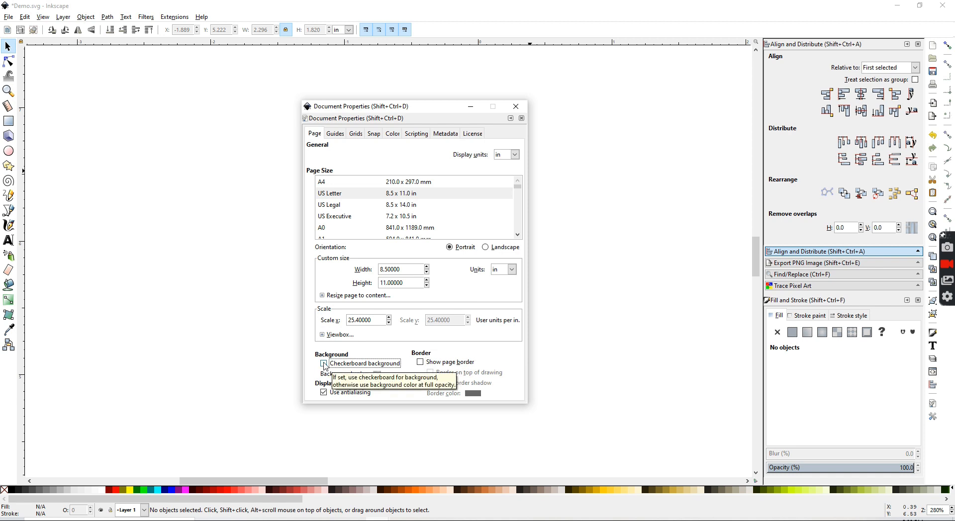
pyautogui.click(324, 363)
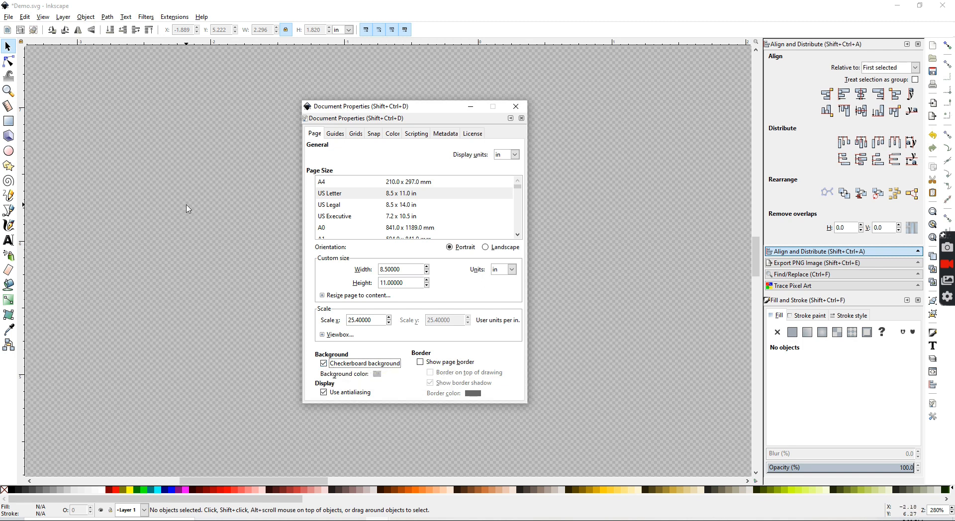
pyautogui.moveTo(629, 161)
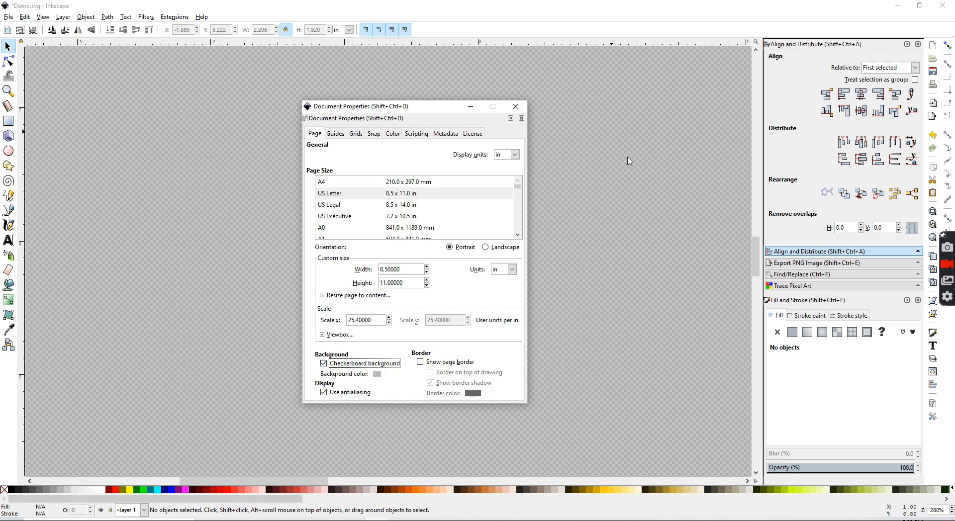
pyautogui.moveTo(433, 274)
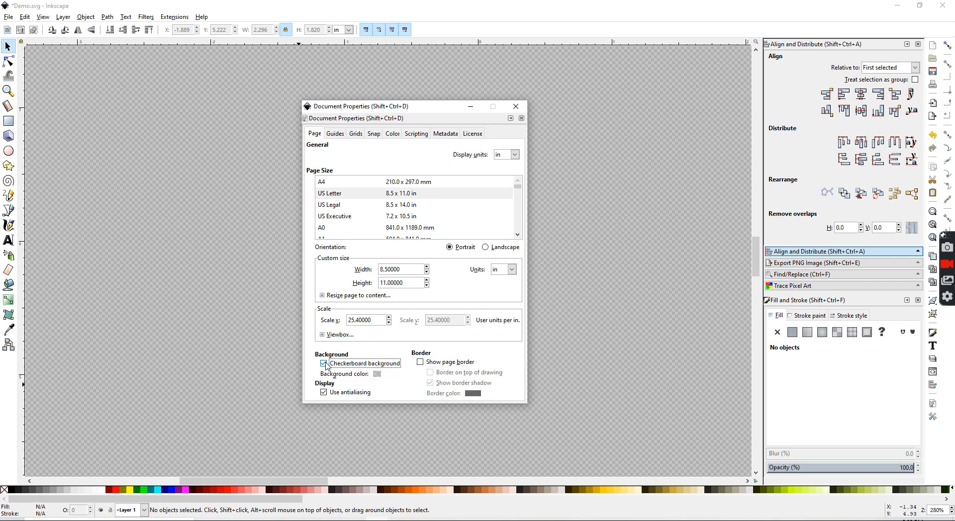
pyautogui.click(323, 363)
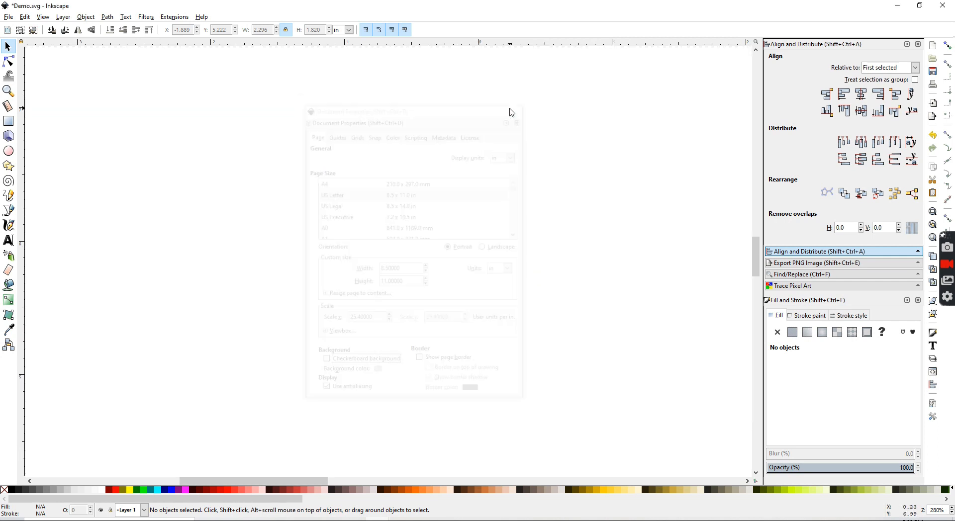
# Type AKC on the canvas with the Text tool in Blooming Elegant at 144 pt.
pyautogui.click(516, 123)
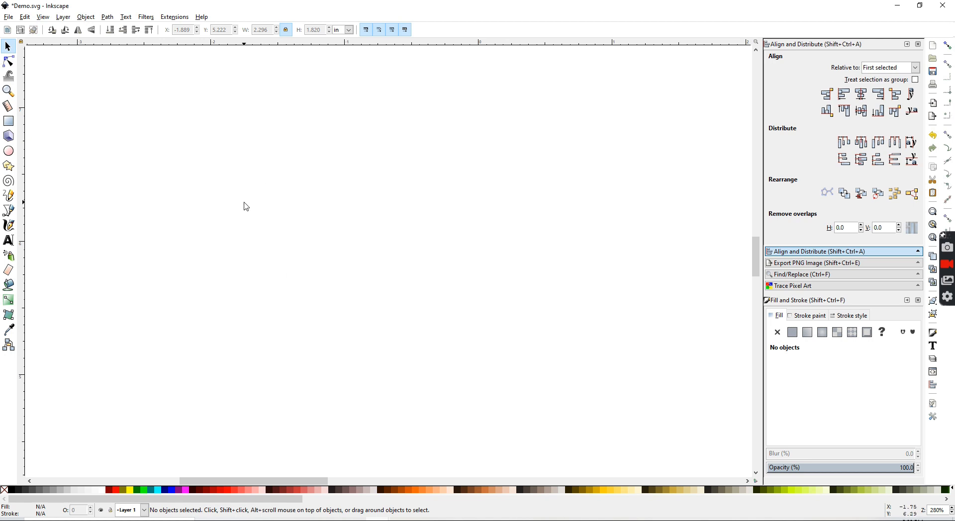
pyautogui.moveTo(3, 251)
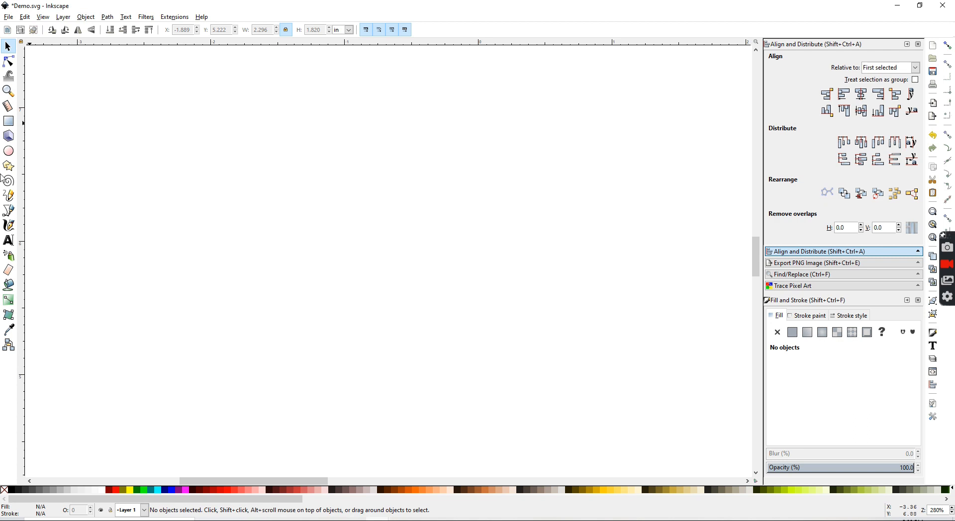
pyautogui.moveTo(18, 206)
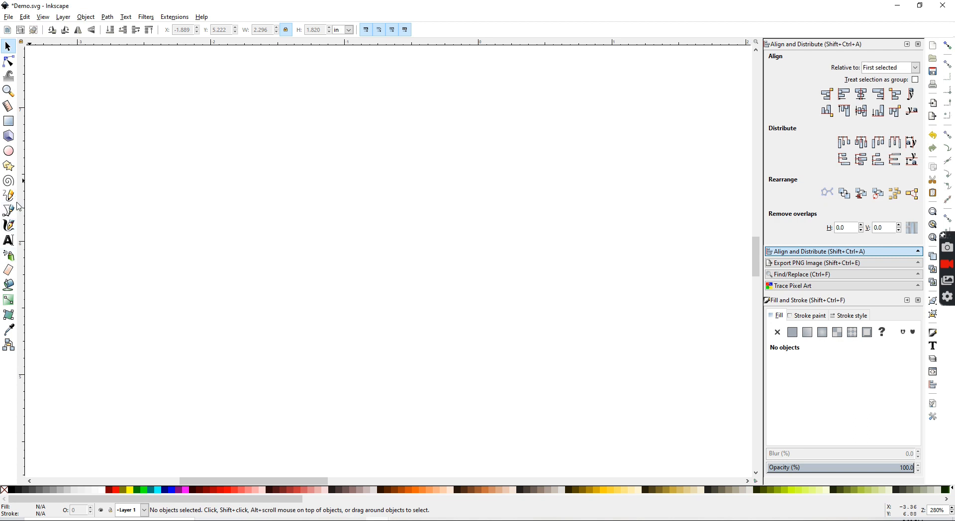
pyautogui.moveTo(11, 243)
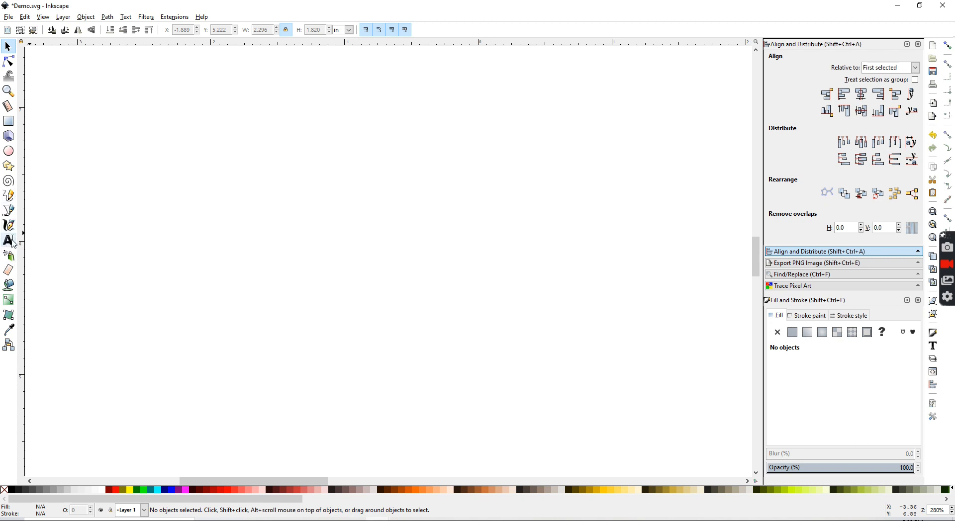
pyautogui.moveTo(9, 241)
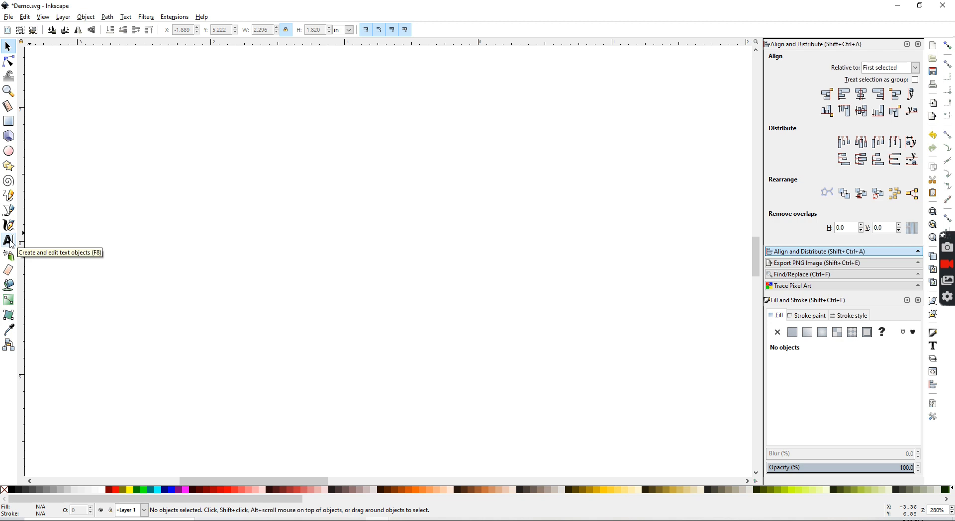
pyautogui.click(9, 241)
pyautogui.write('aK')
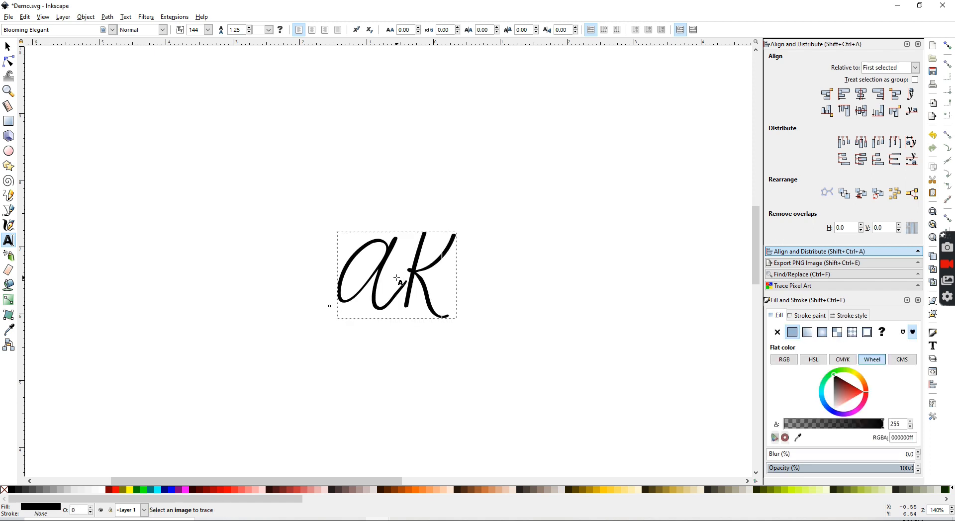
pyautogui.write('C')
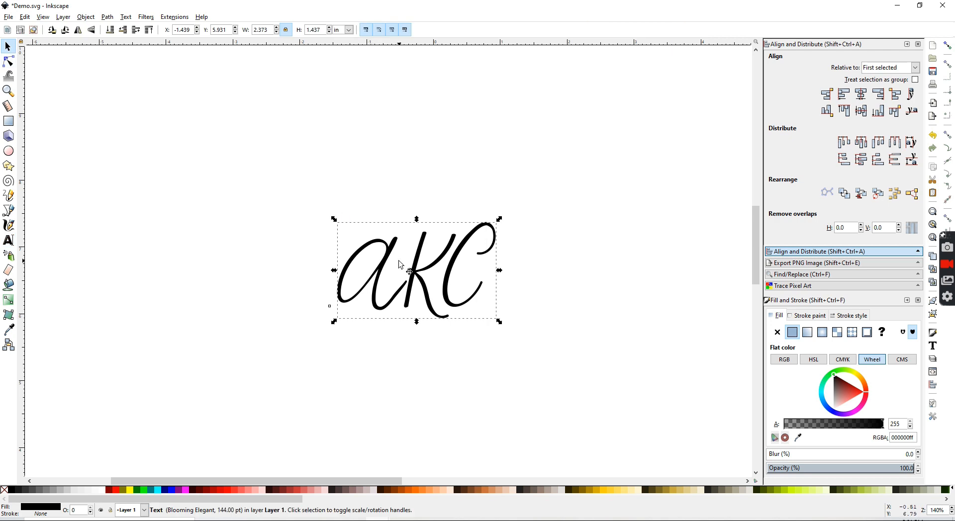
pyautogui.moveTo(416, 270); pyautogui.dragTo(382, 238)
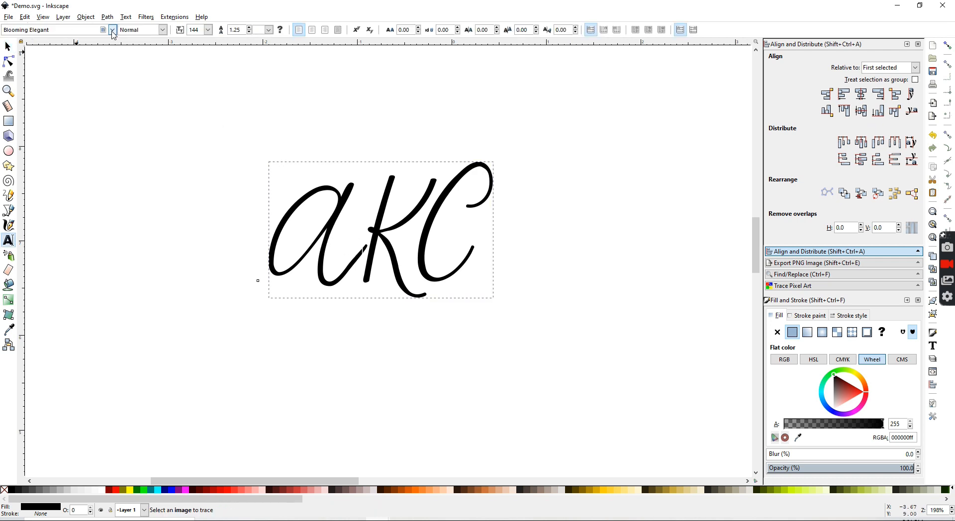
pyautogui.click(113, 29)
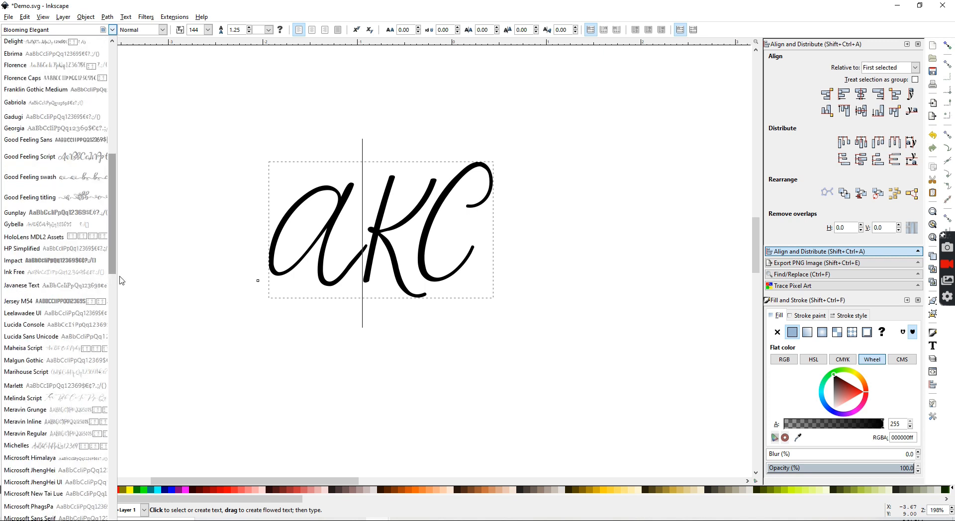
pyautogui.scroll(-3)
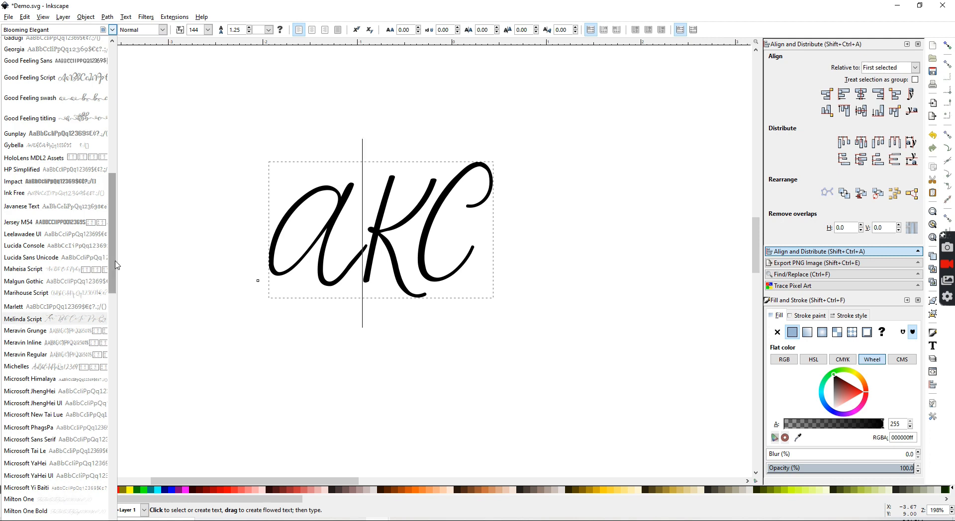
pyautogui.scroll(-3)
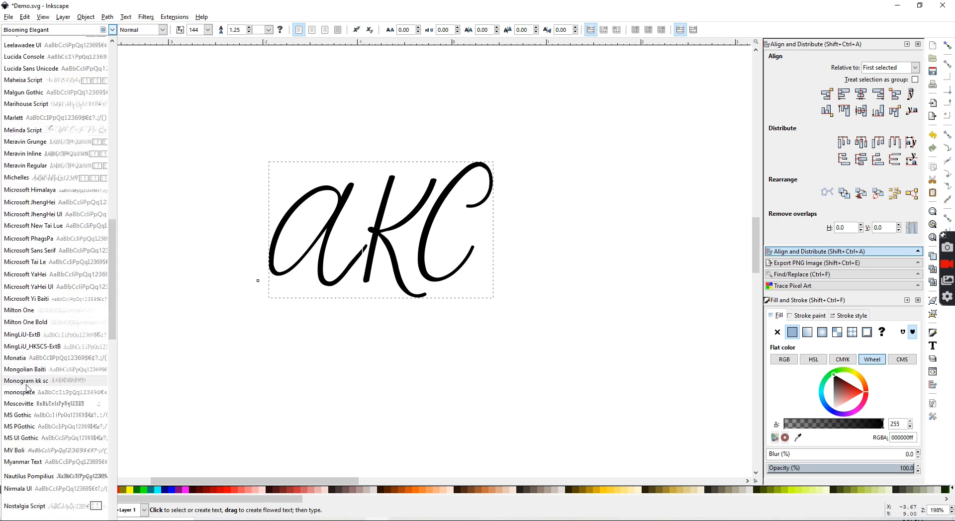
pyautogui.moveTo(47, 386)
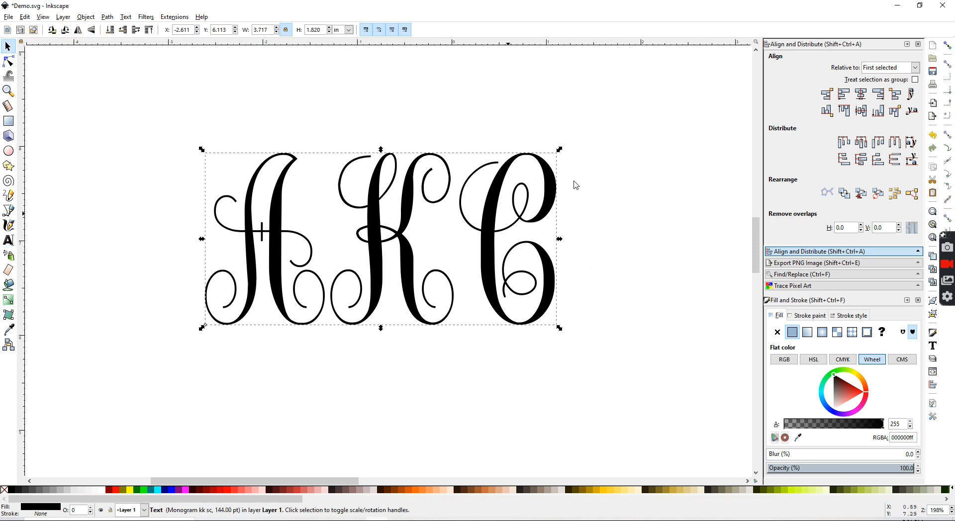
pyautogui.moveTo(268, 219)
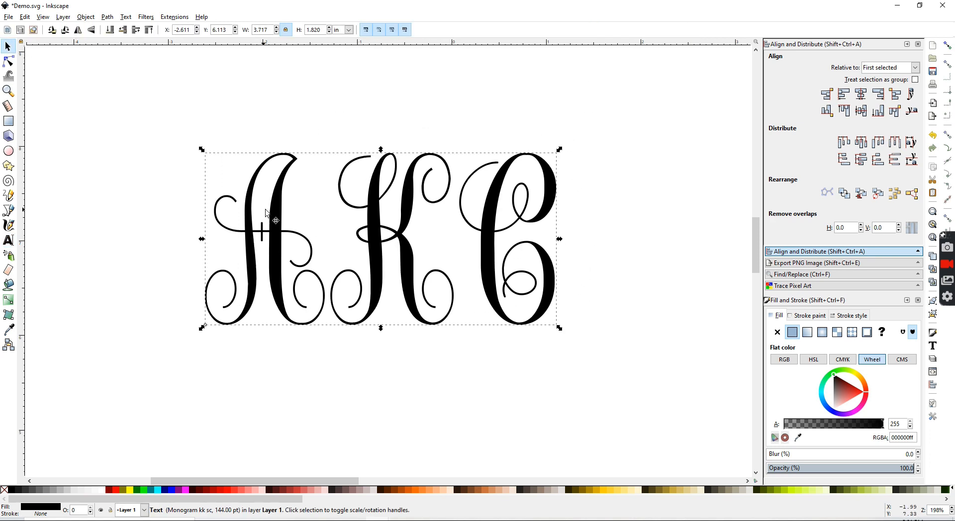
pyautogui.moveTo(401, 255)
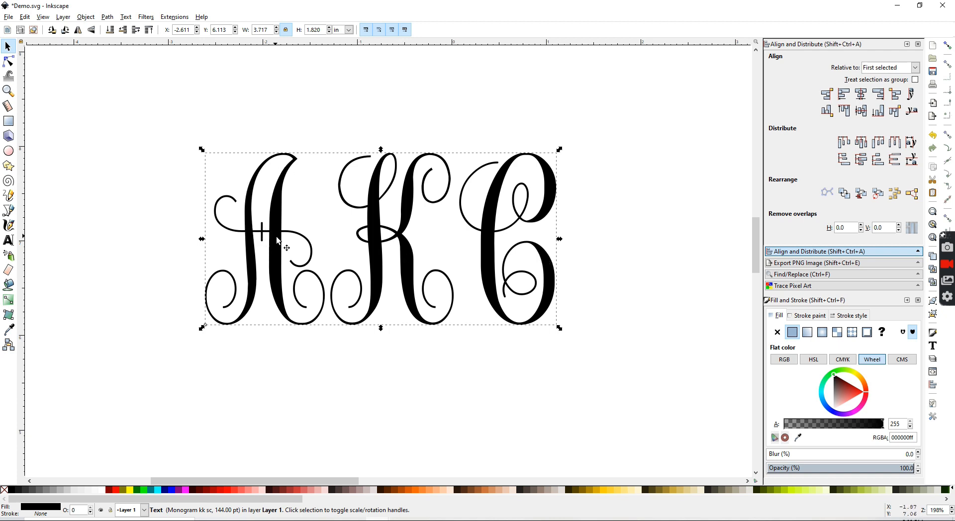
pyautogui.moveTo(278, 245)
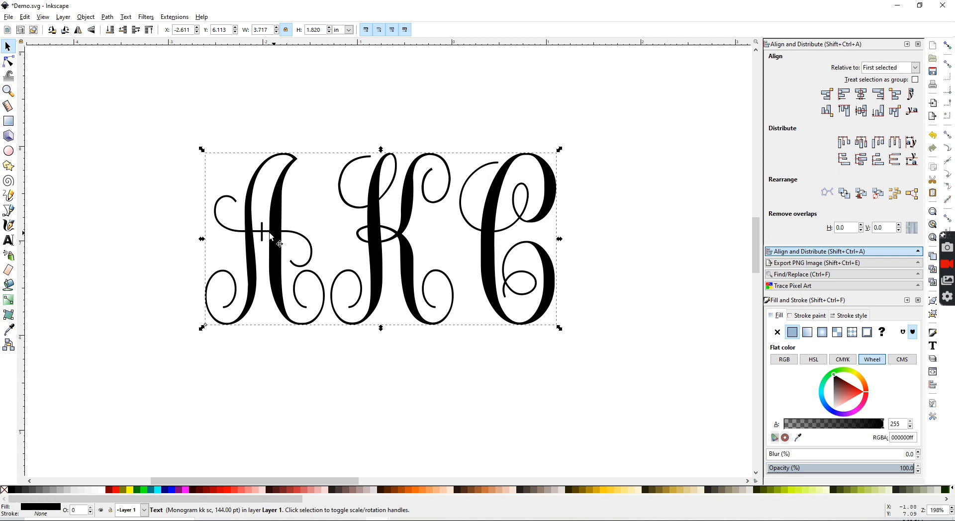
pyautogui.moveTo(414, 246)
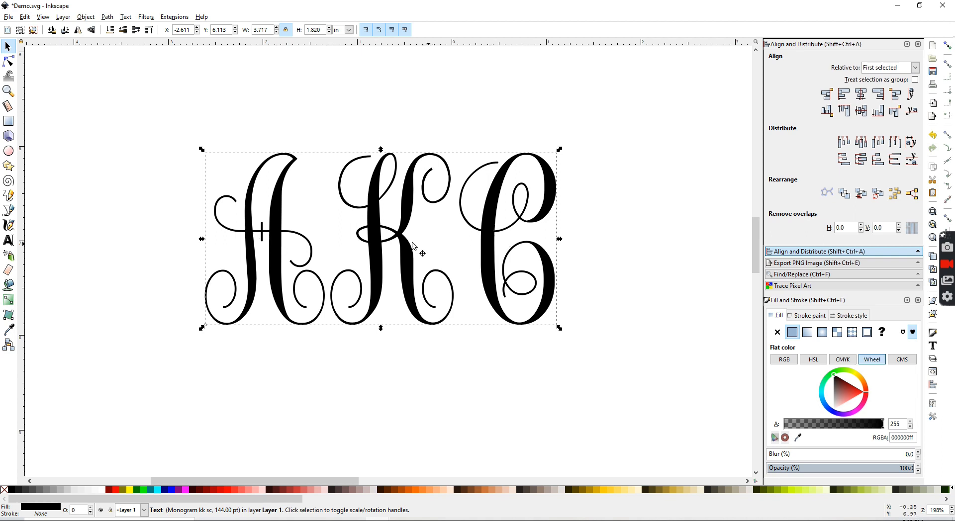
# Convert the AKC text to paths with Path > Object to Path.
pyautogui.click(107, 17)
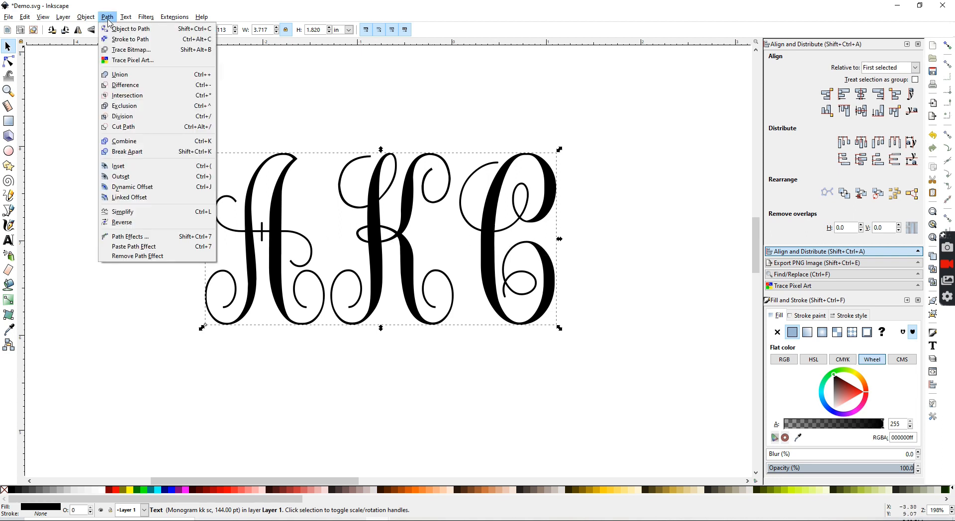
pyautogui.moveTo(129, 49)
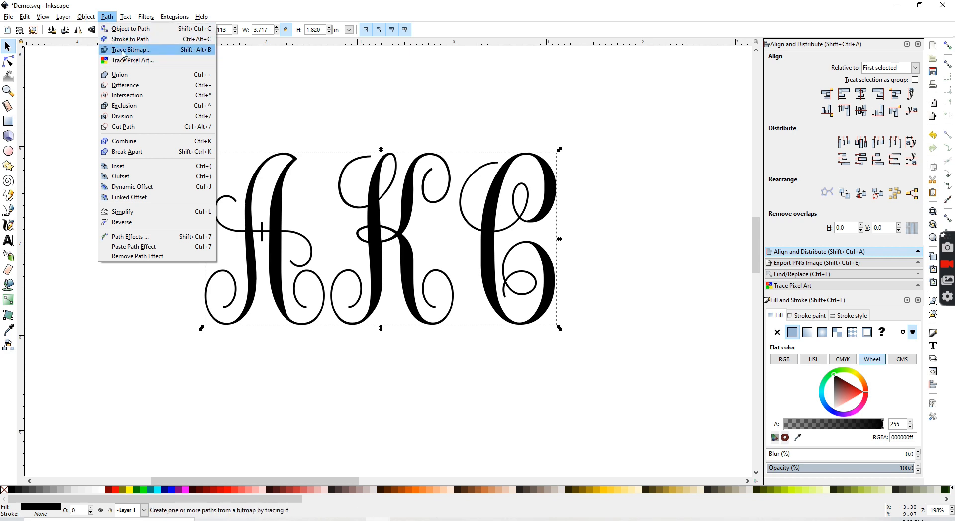
pyautogui.moveTo(128, 29)
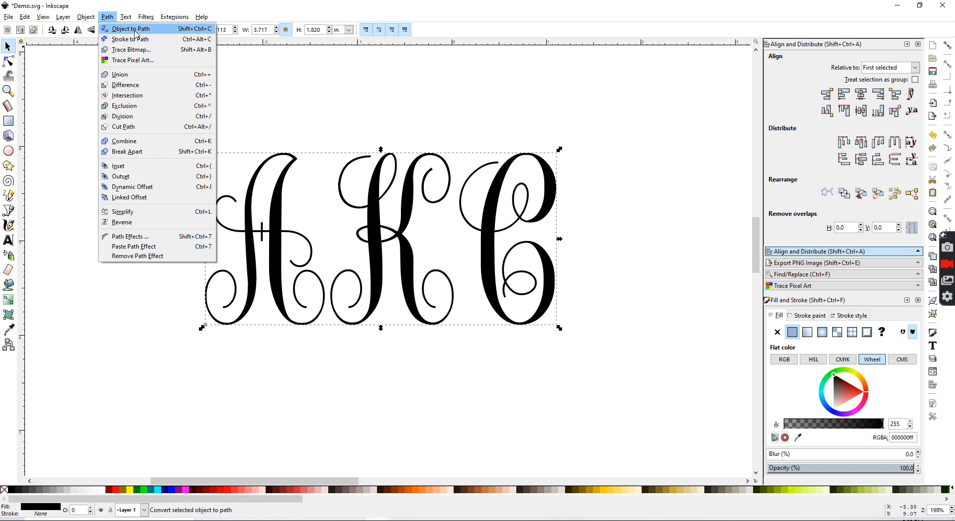
pyautogui.click(131, 28)
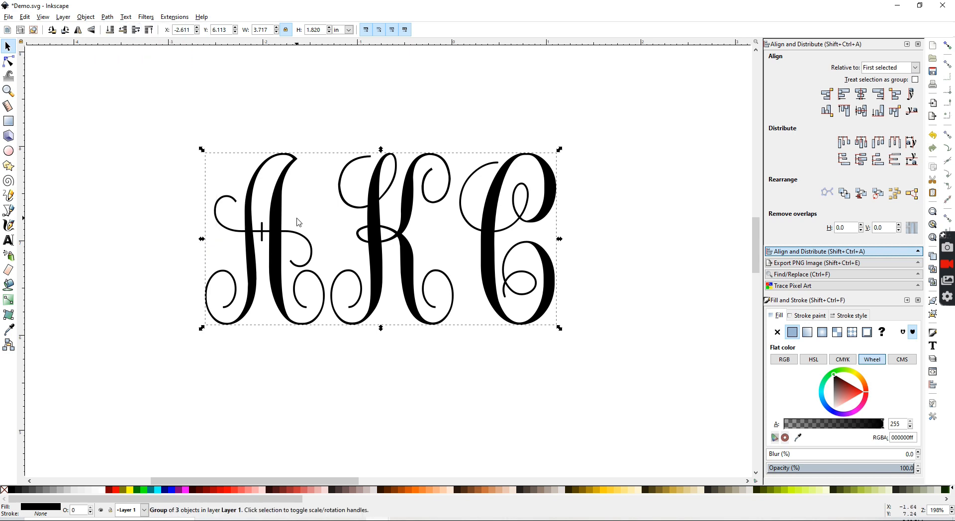
pyautogui.moveTo(407, 273)
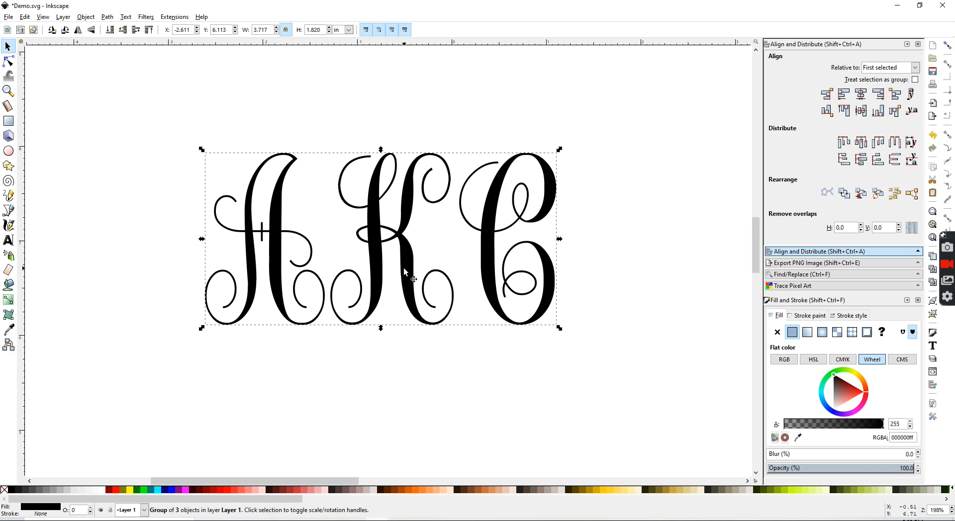
pyautogui.moveTo(376, 229)
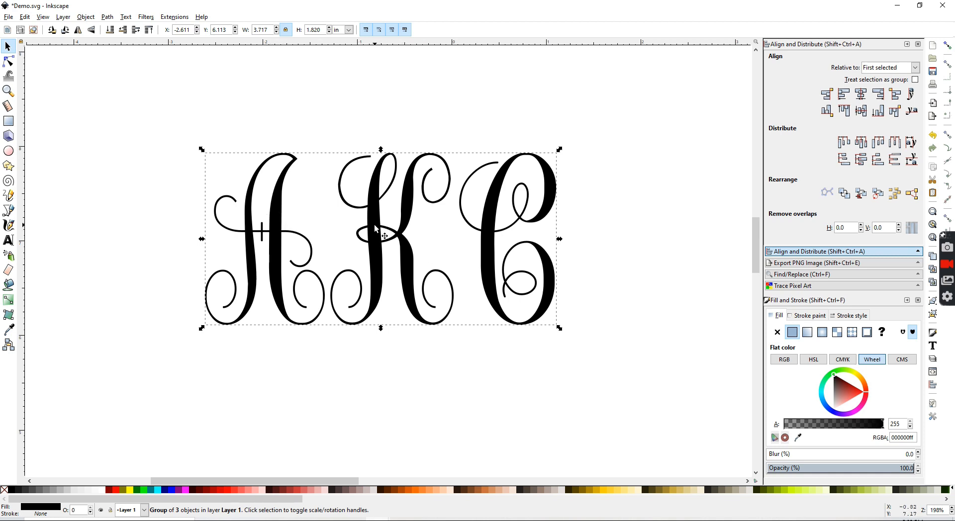
# Ungroup the letters into separate paths and select the A.
pyautogui.rightClick(378, 235)
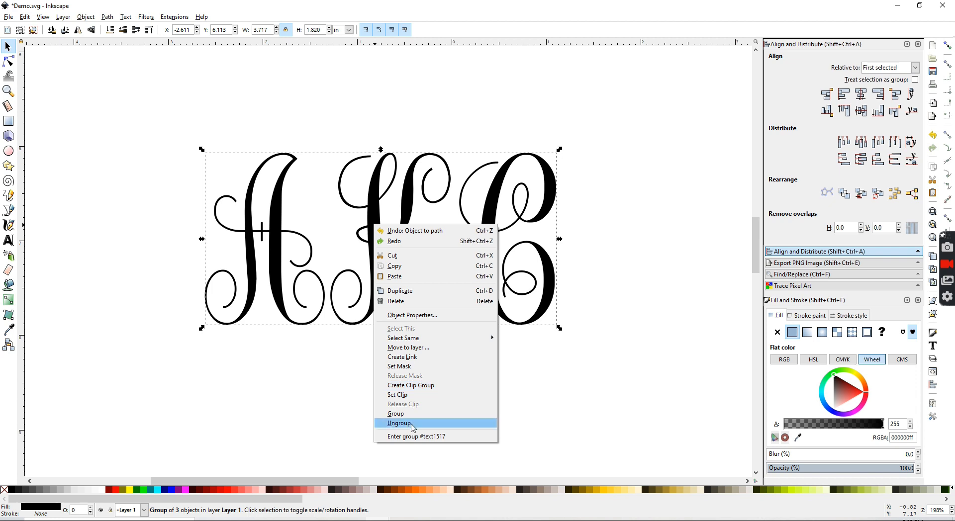
pyautogui.click(400, 423)
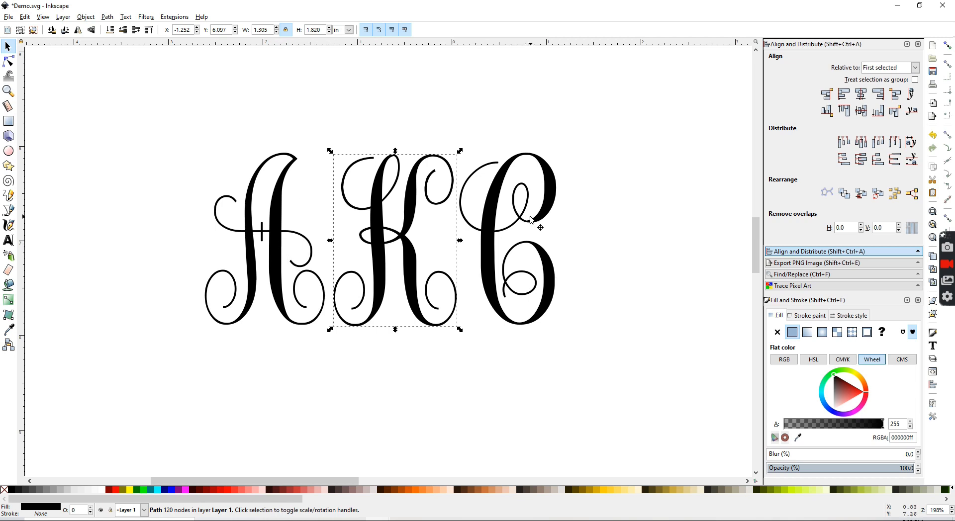
pyautogui.click(280, 227)
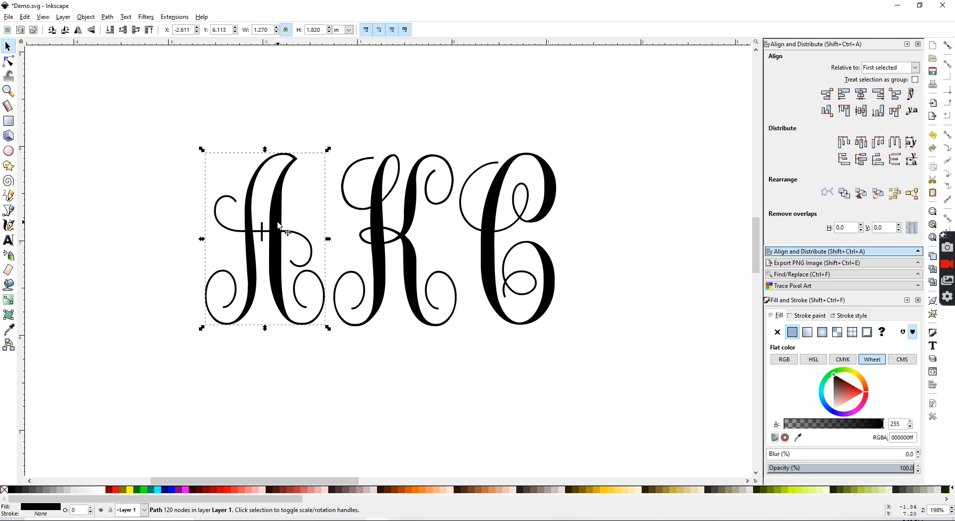
pyautogui.moveTo(498, 219)
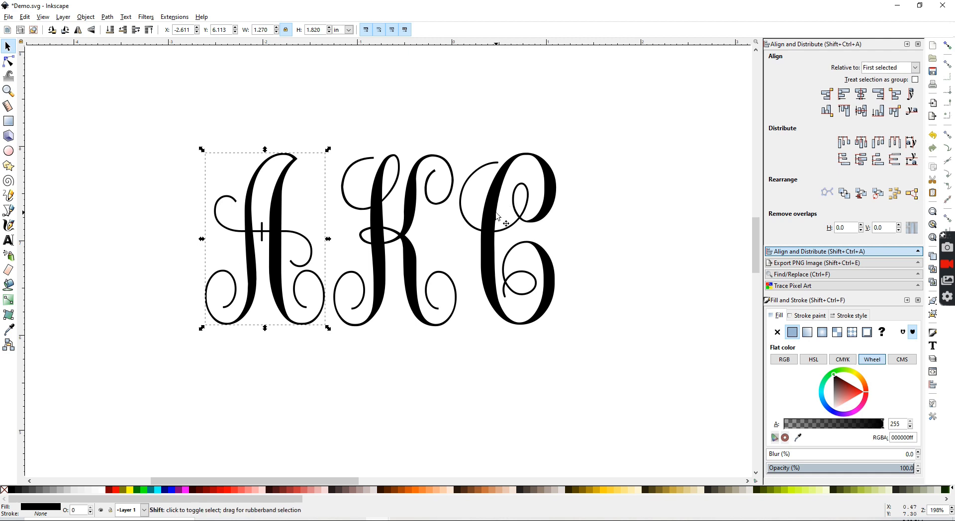
# Scale the A and C down together so they flank the taller K.
pyautogui.click(505, 238)
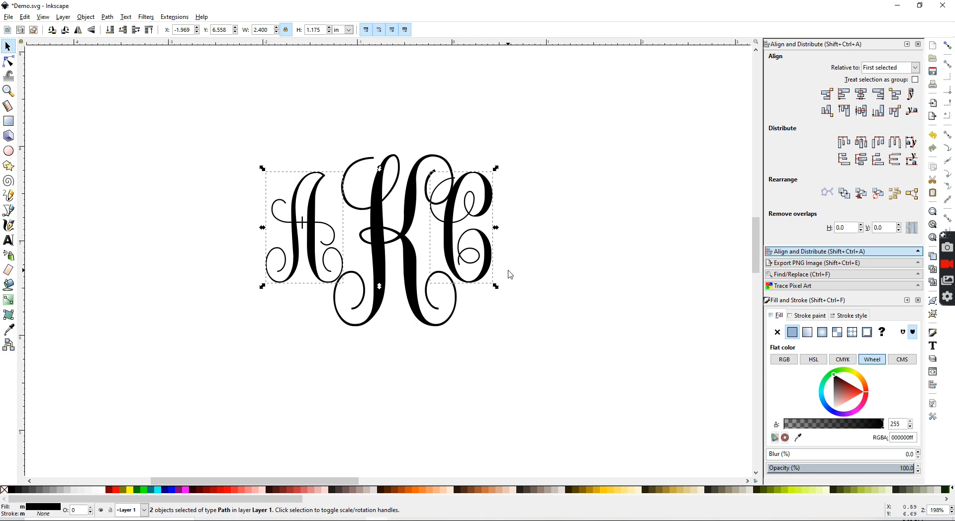
pyautogui.moveTo(316, 225)
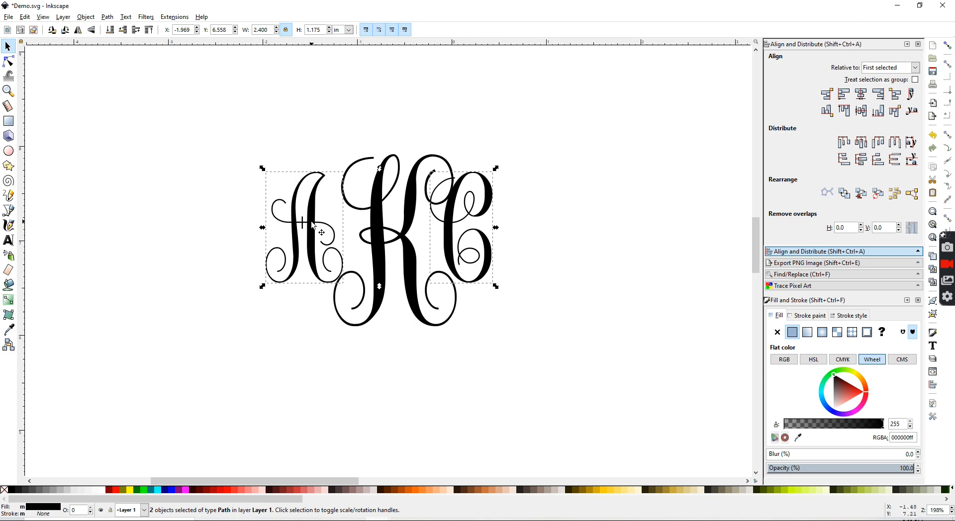
pyautogui.moveTo(304, 222)
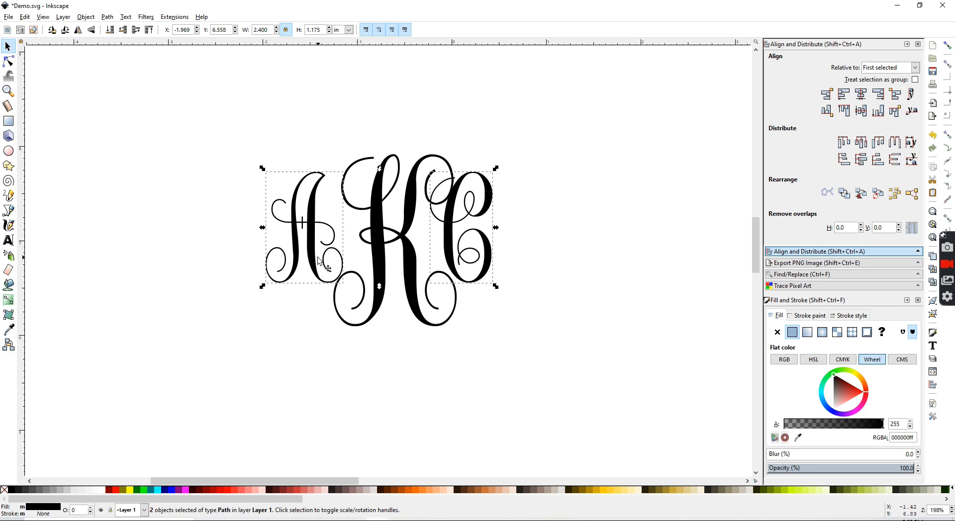
pyautogui.moveTo(487, 251)
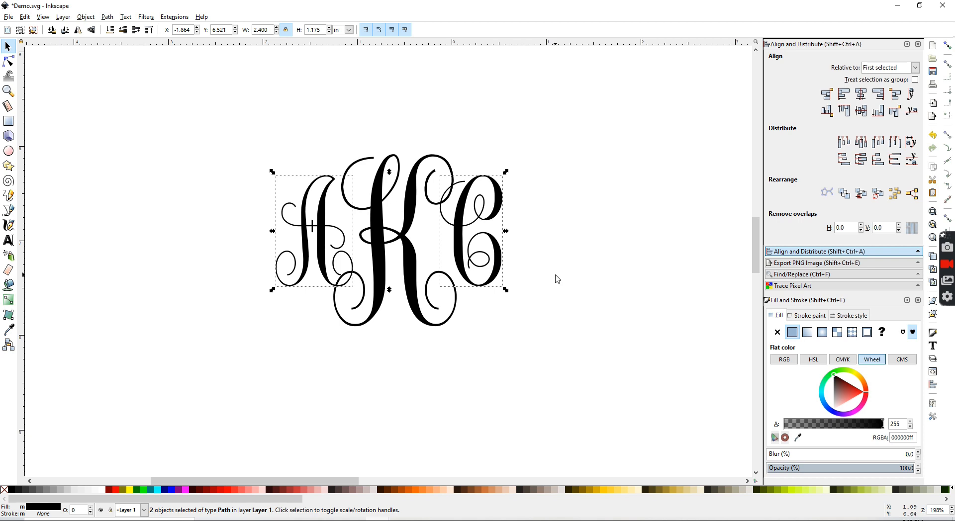
pyautogui.click(329, 225)
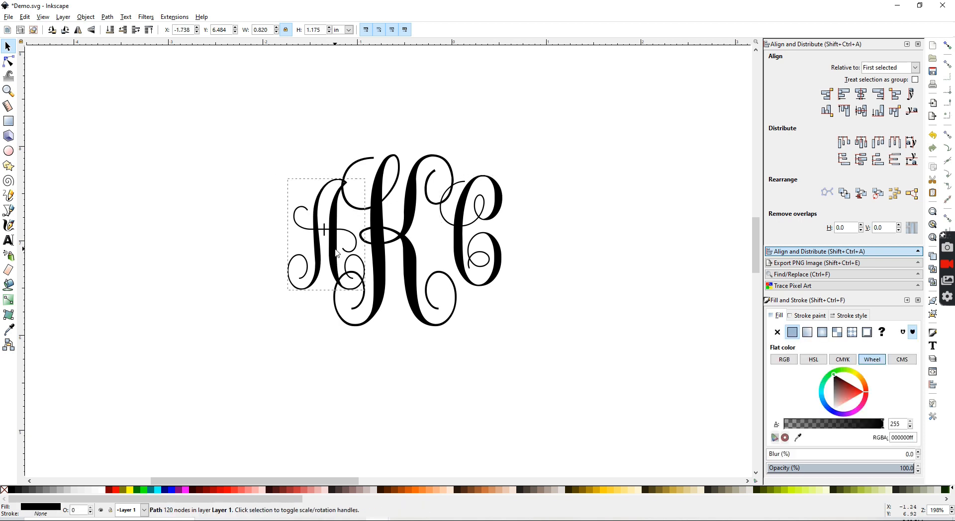
# Drag the A in toward the K, then select A and C for alignment.
pyautogui.click(329, 235)
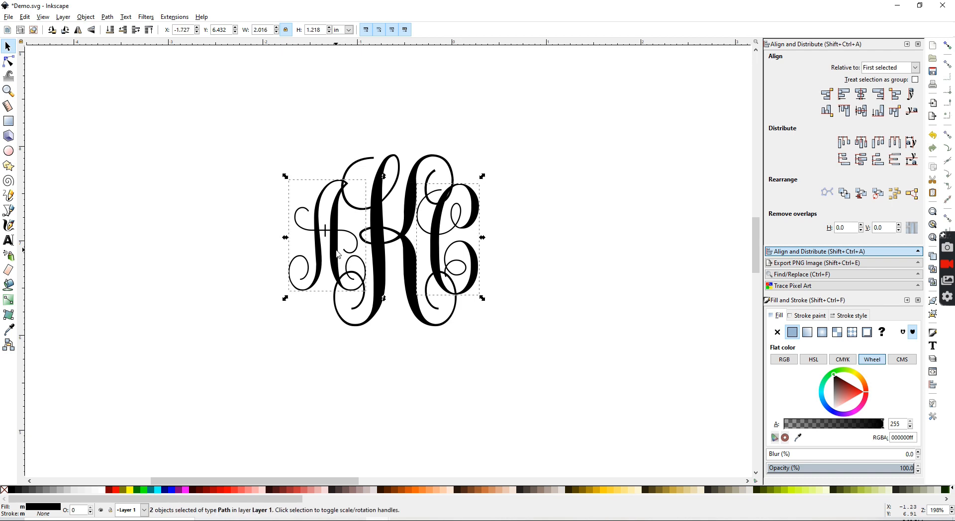
pyautogui.moveTo(329, 223)
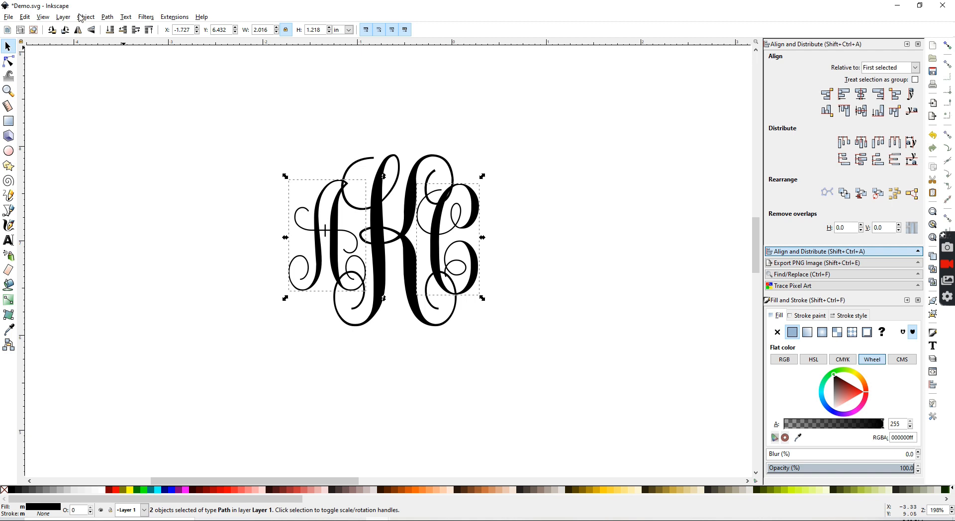
pyautogui.click(86, 17)
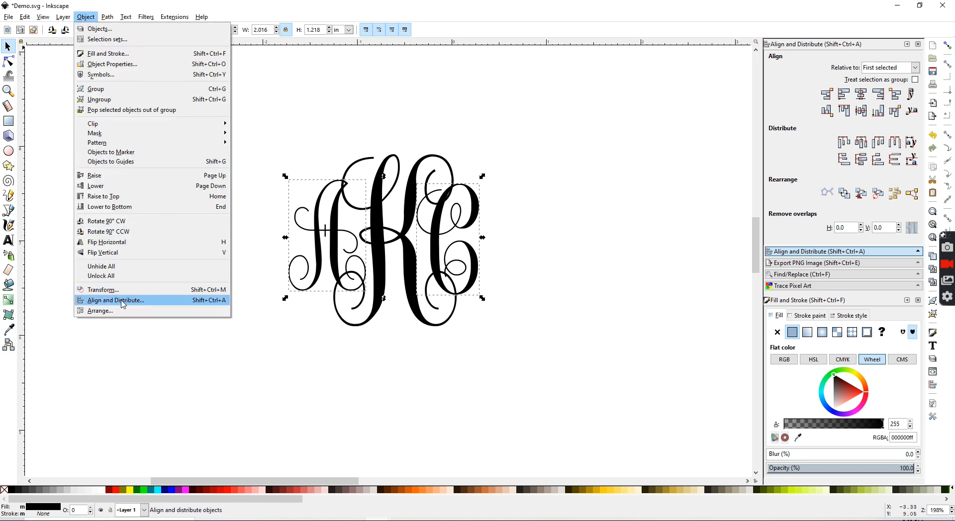
pyautogui.moveTo(133, 303)
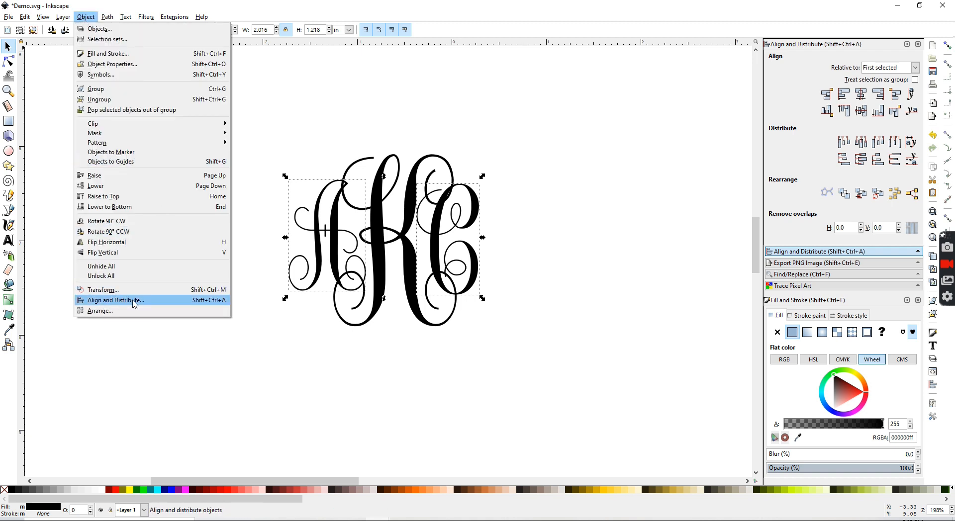
# Center the A and C on a shared horizontal axis relative to First selected.
pyautogui.click(115, 301)
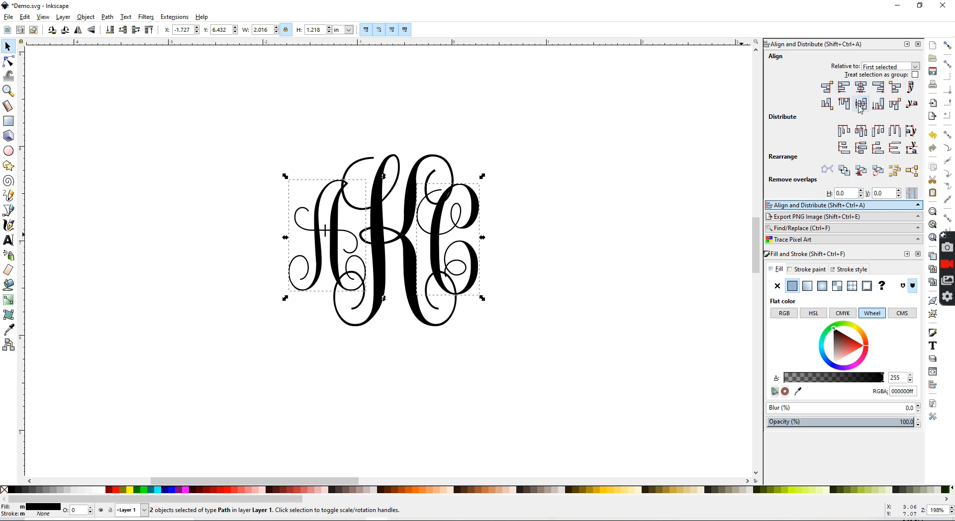
pyautogui.moveTo(859, 104)
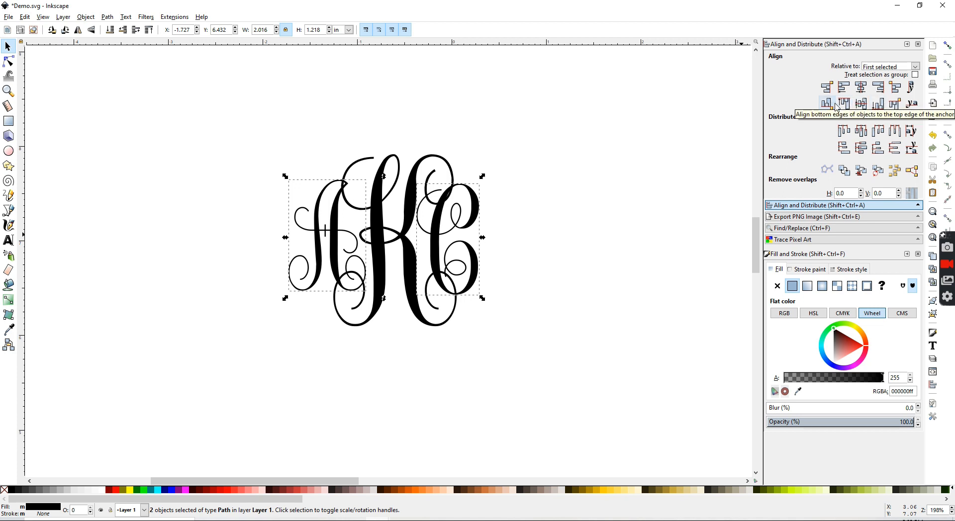
pyautogui.moveTo(861, 103)
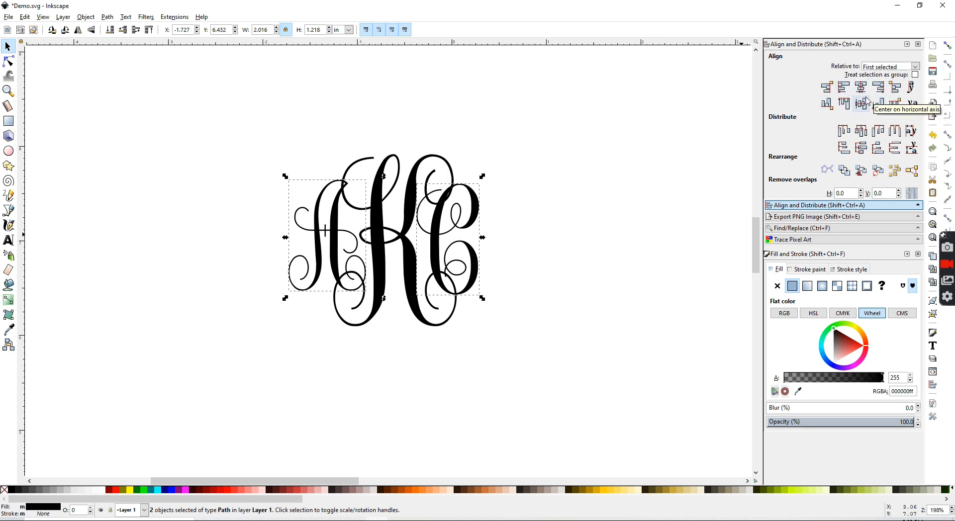
pyautogui.moveTo(742, 102)
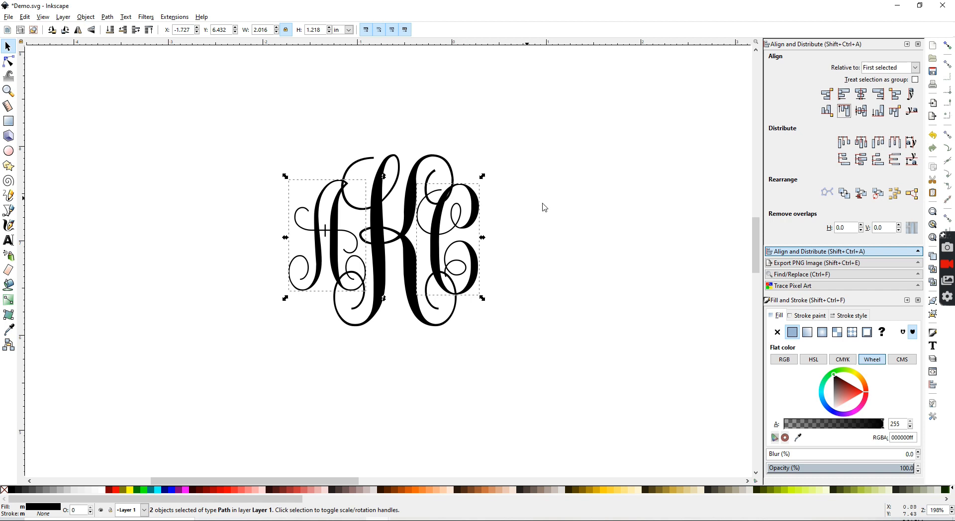
pyautogui.click(542, 207)
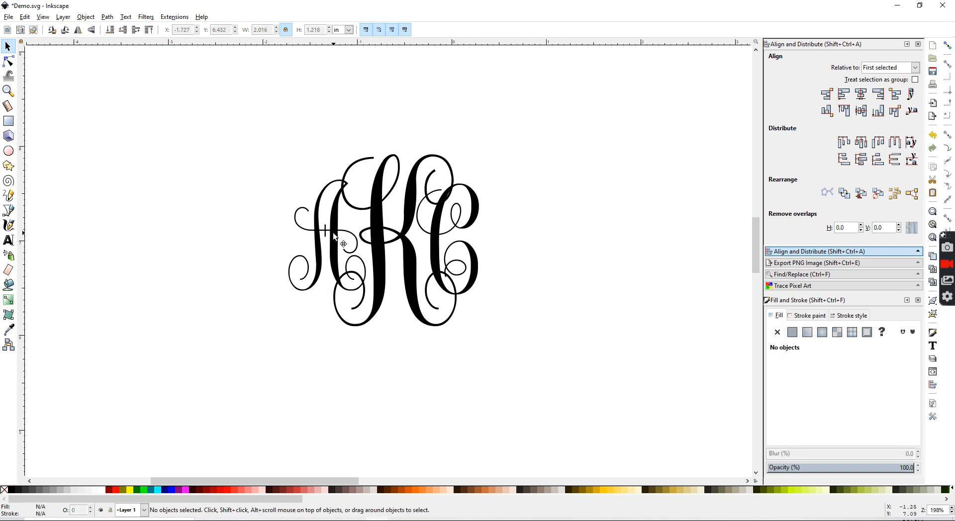
# Union all letters into one path and set its width to 5.5 in with proportions locked.
pyautogui.click(328, 231)
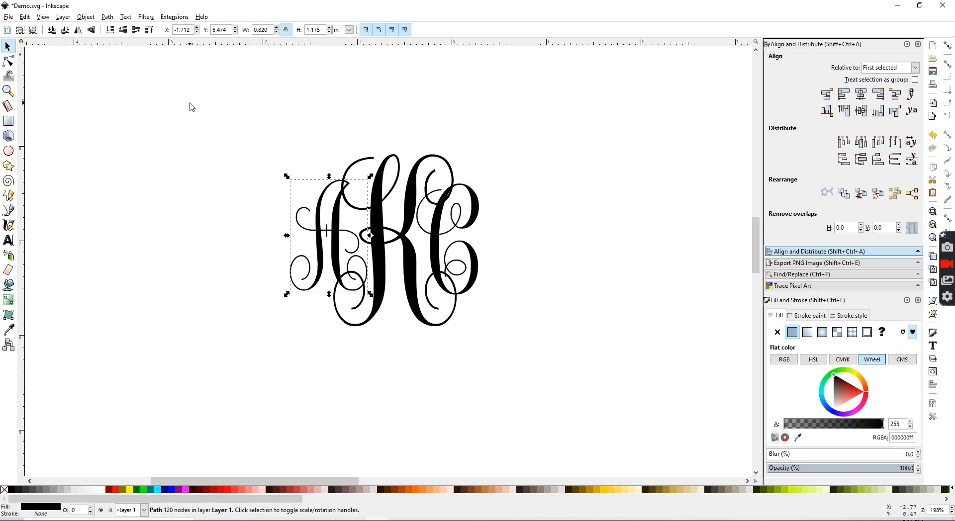
pyautogui.click(425, 246)
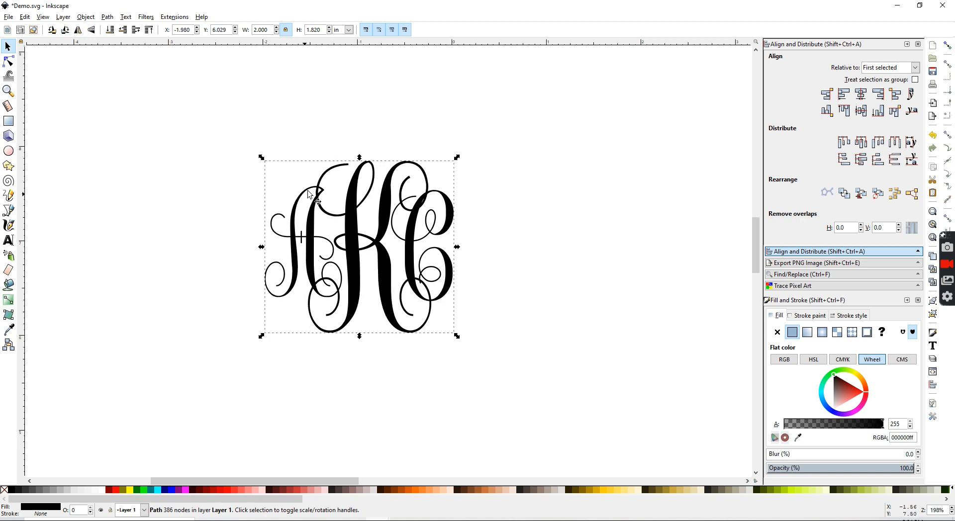
pyautogui.moveTo(372, 203)
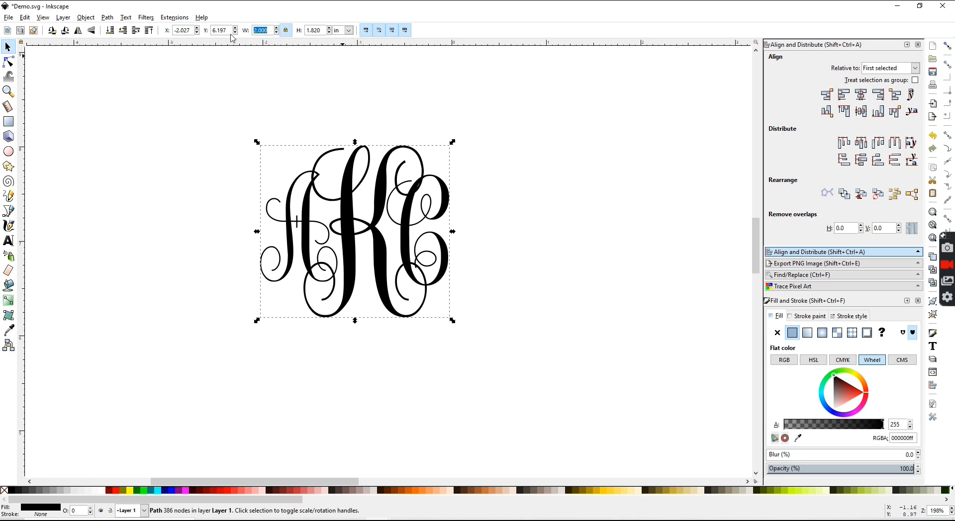
pyautogui.moveTo(324, 58)
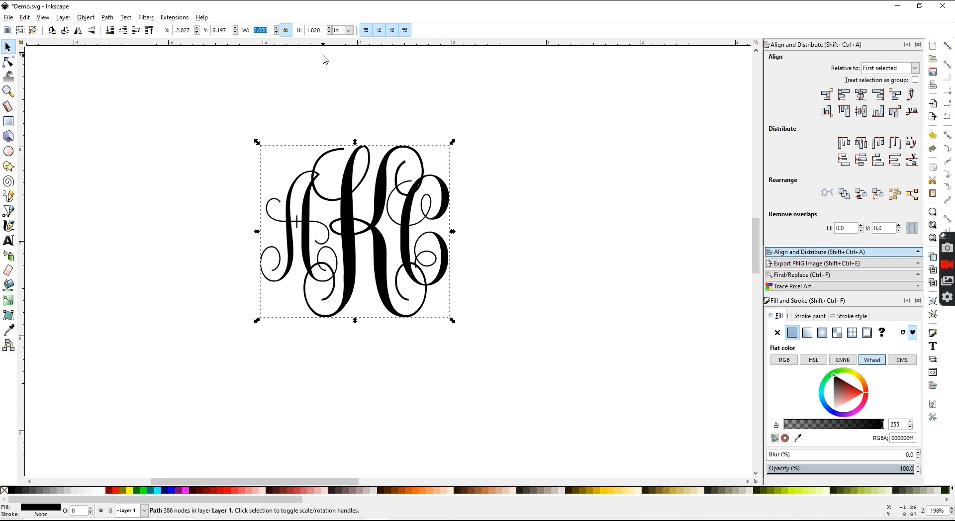
pyautogui.write('5')
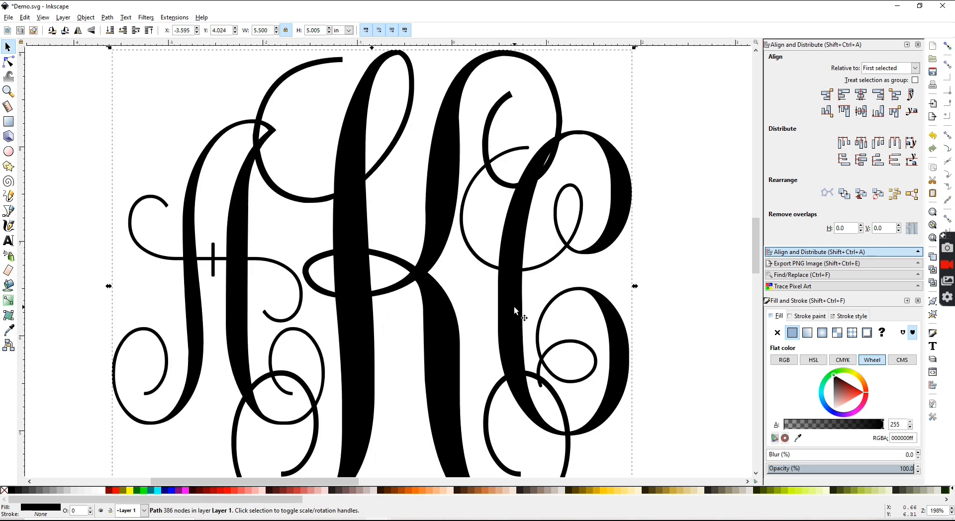
# Save the monogram as Plain SVG named Demo.
pyautogui.click(9, 17)
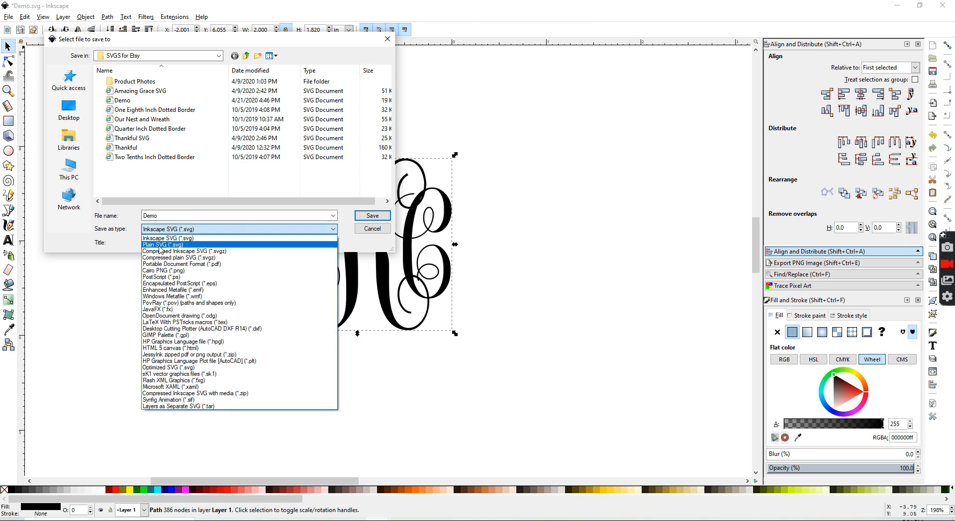
pyautogui.click(162, 245)
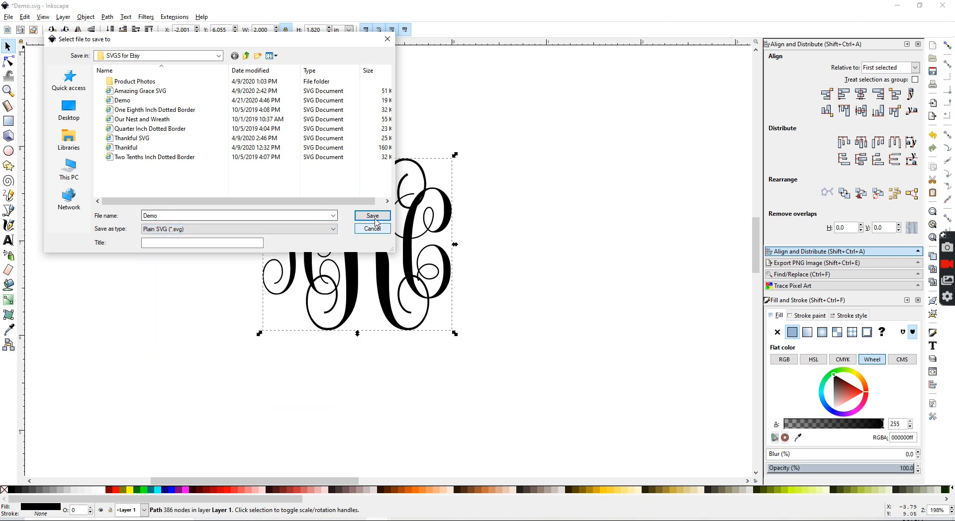
pyautogui.click(371, 216)
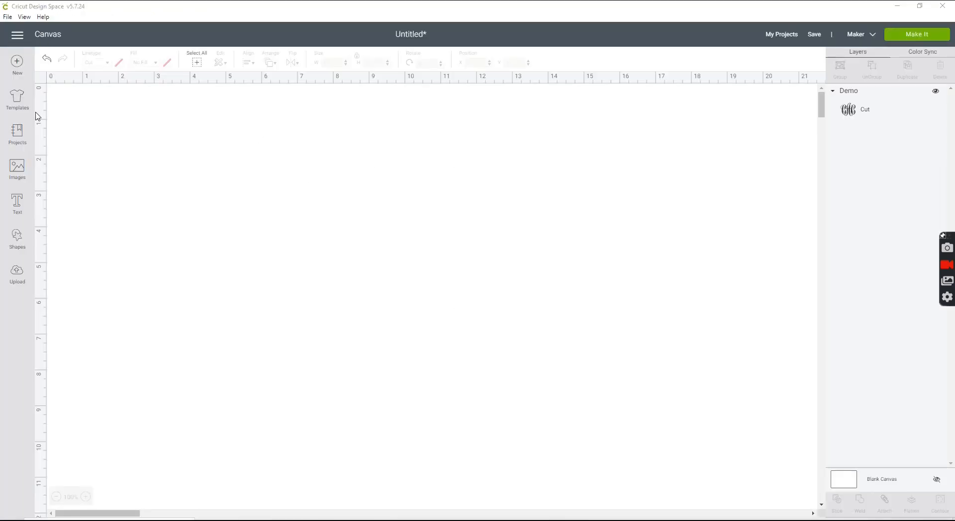
pyautogui.moveTo(253, 186)
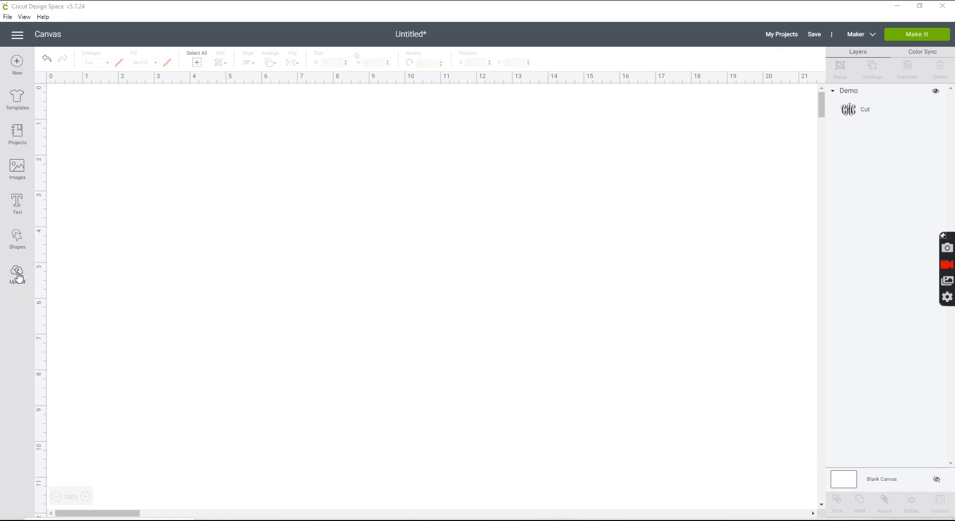
# Upload the Demo SVG as a new vector image and save it.
pyautogui.click(17, 273)
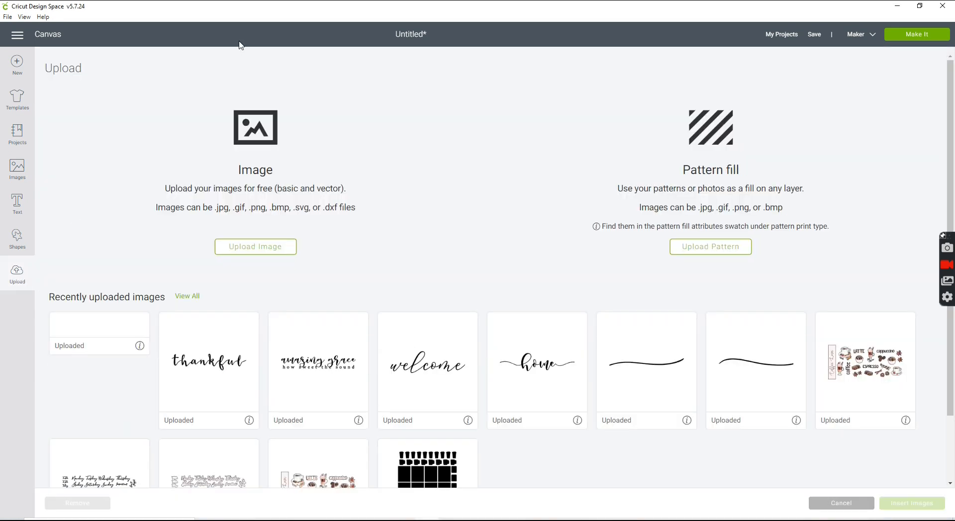
pyautogui.click(255, 247)
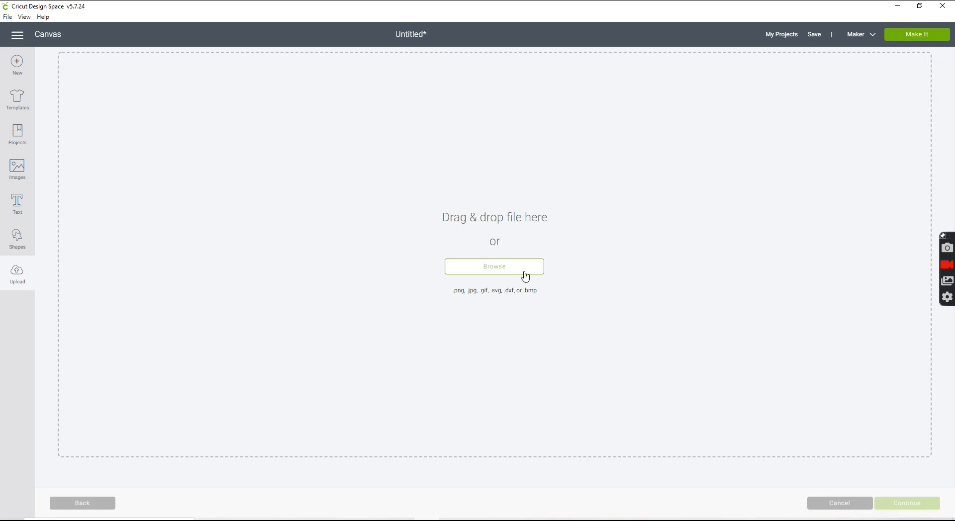
pyautogui.click(494, 266)
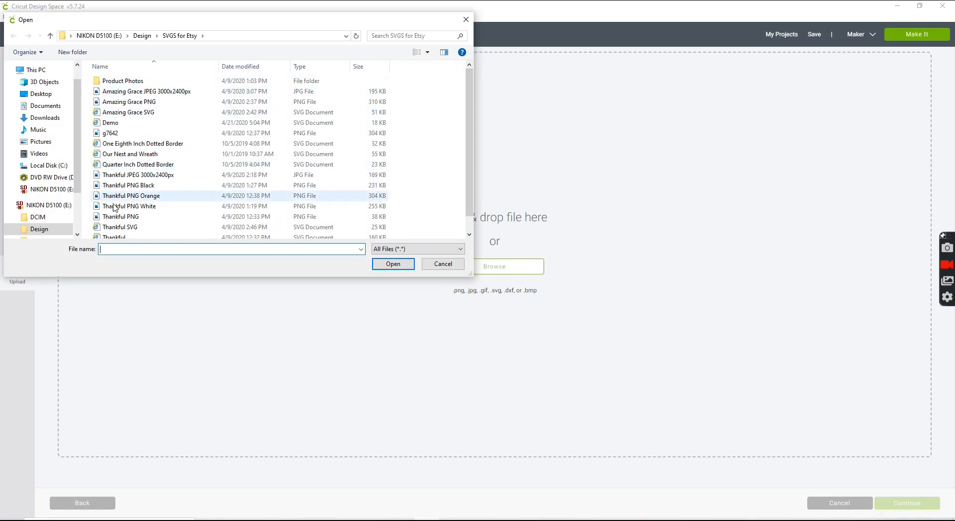
pyautogui.click(110, 122)
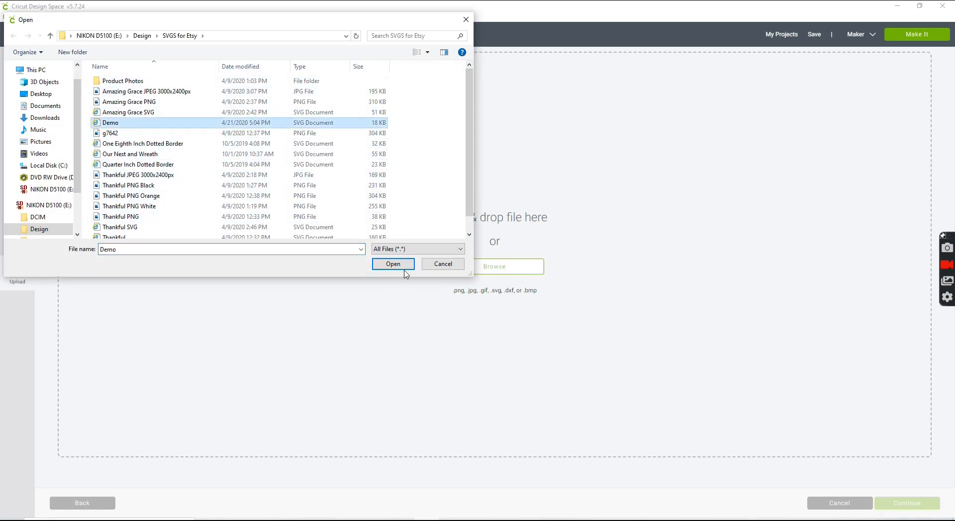
pyautogui.click(393, 263)
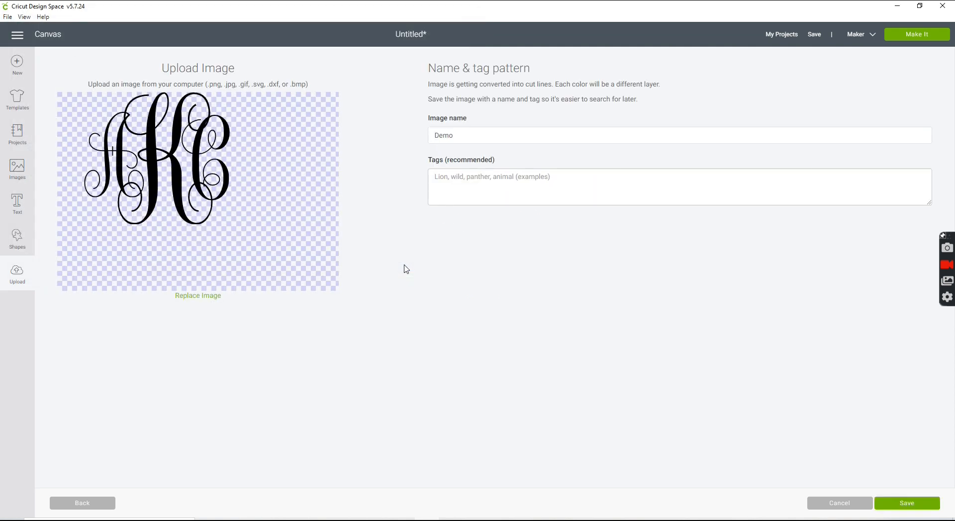
pyautogui.moveTo(135, 189)
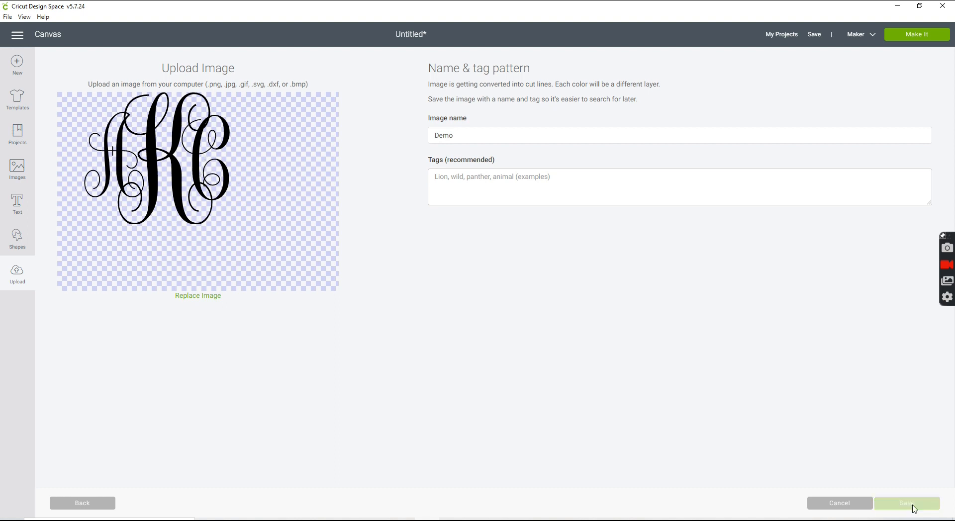
pyautogui.click(907, 503)
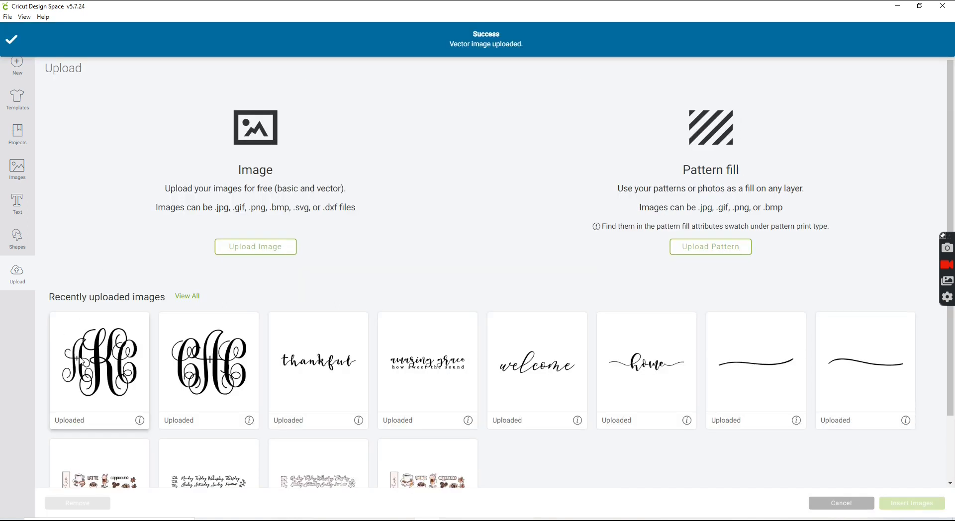
# Insert the monogram onto the canvas and set its width to 5.5 in.
pyautogui.click(912, 504)
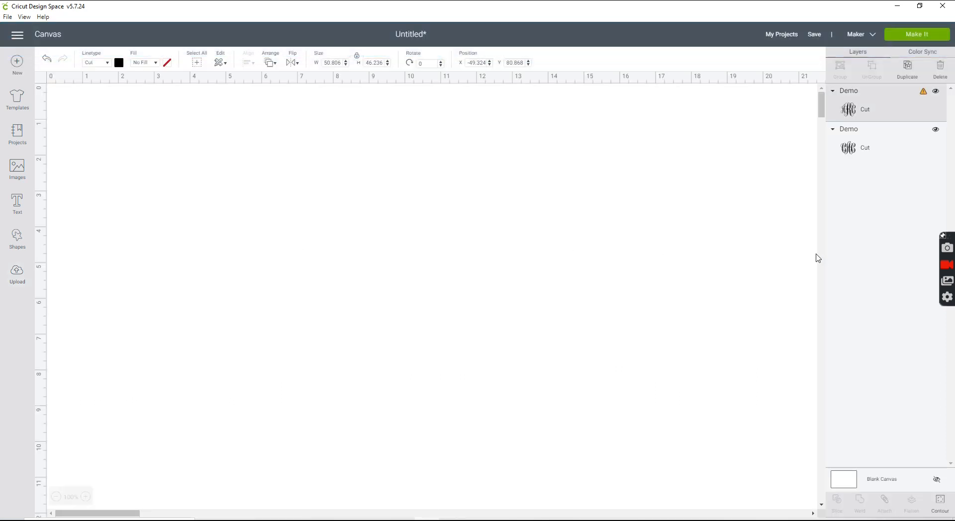
pyautogui.moveTo(735, 220)
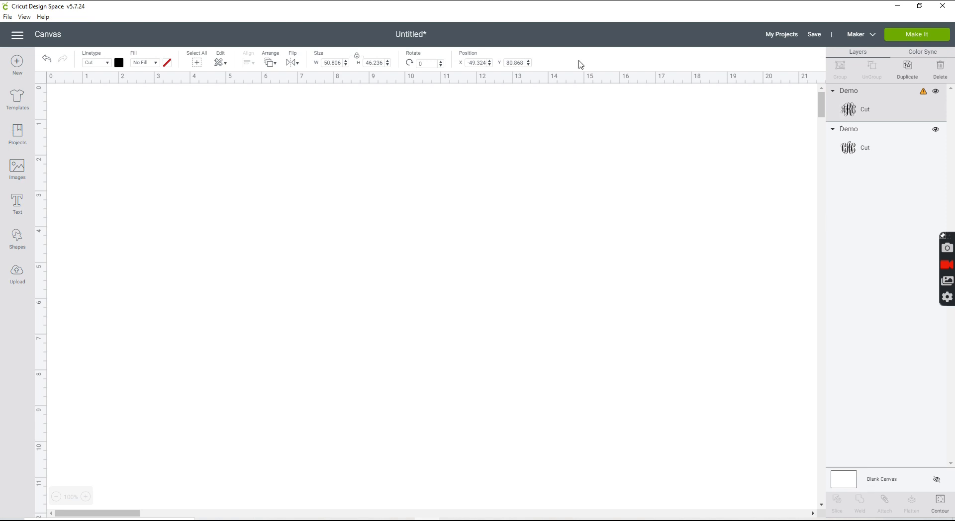
pyautogui.click(332, 62)
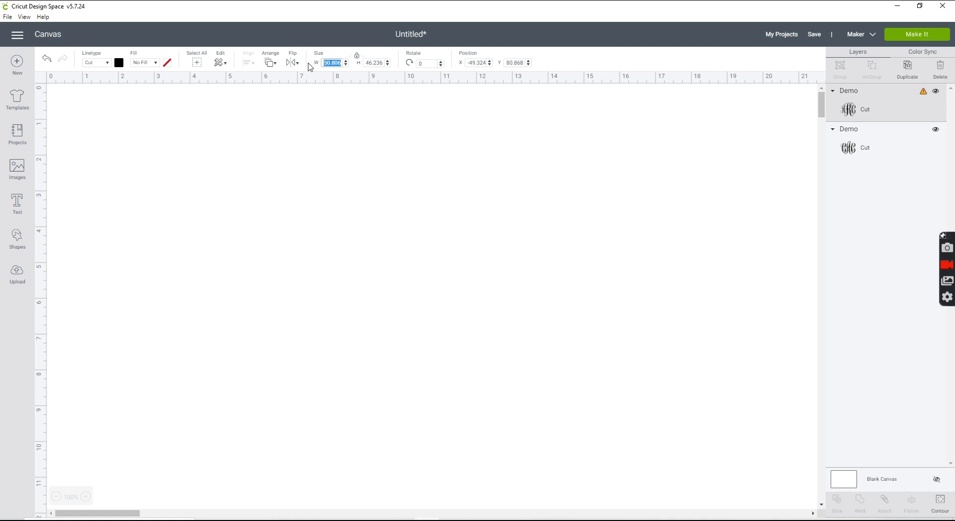
pyautogui.write('5')
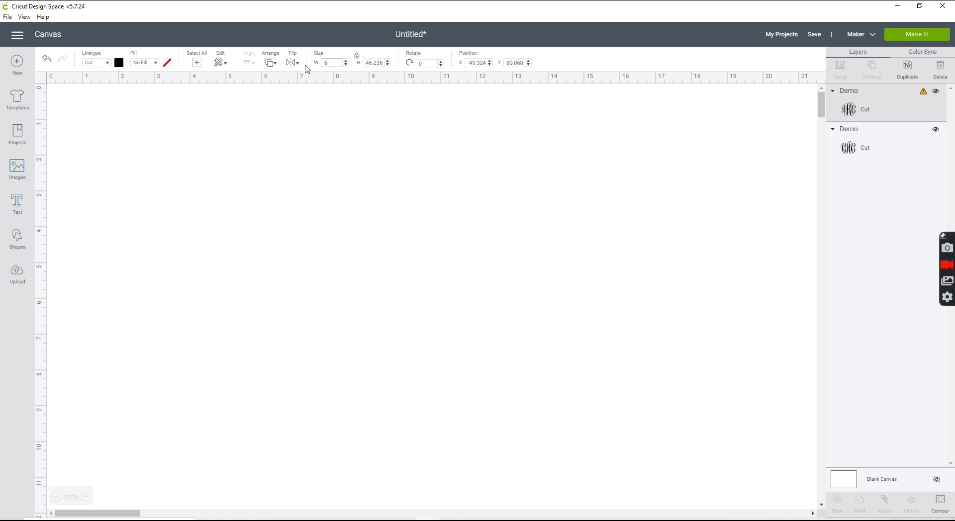
pyautogui.write('5.5')
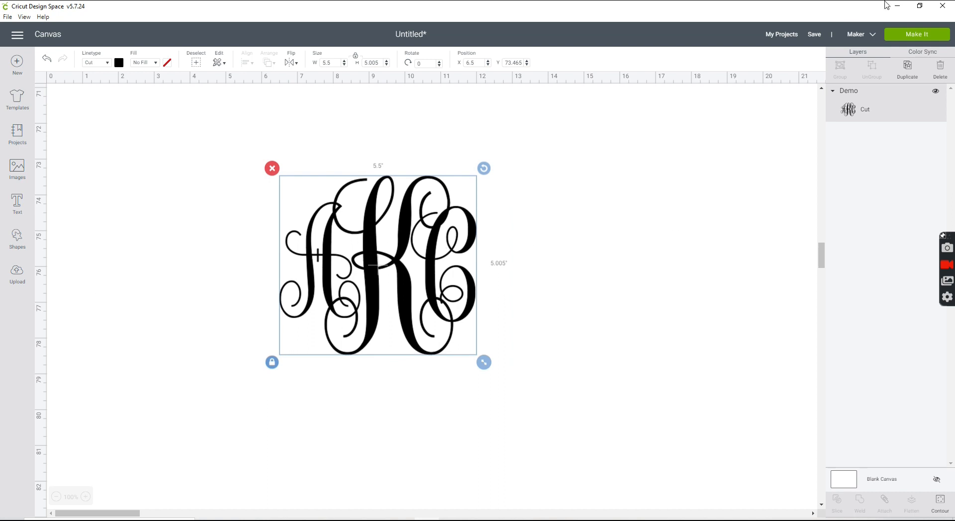
# Go to Make It and drag the monogram to the mat's top-left corner.
pyautogui.click(916, 33)
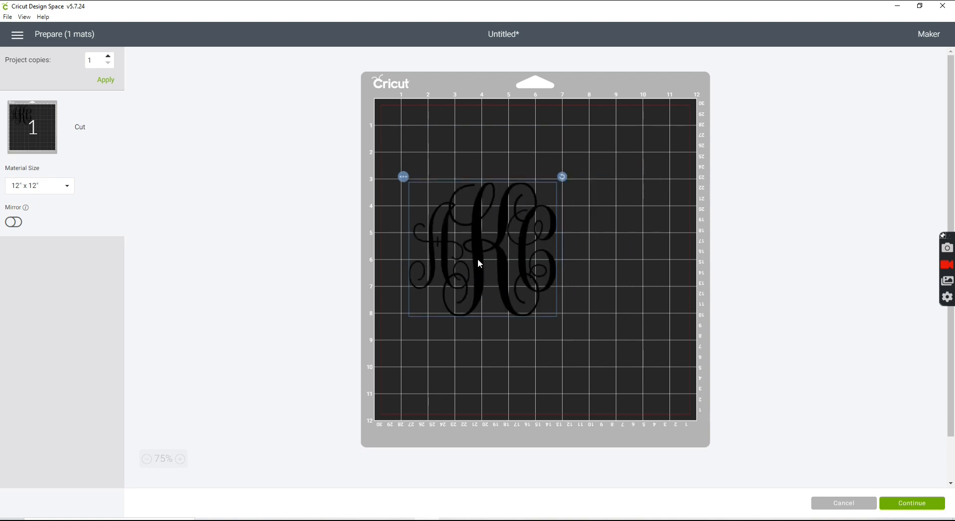
pyautogui.moveTo(479, 261); pyautogui.dragTo(454, 177)
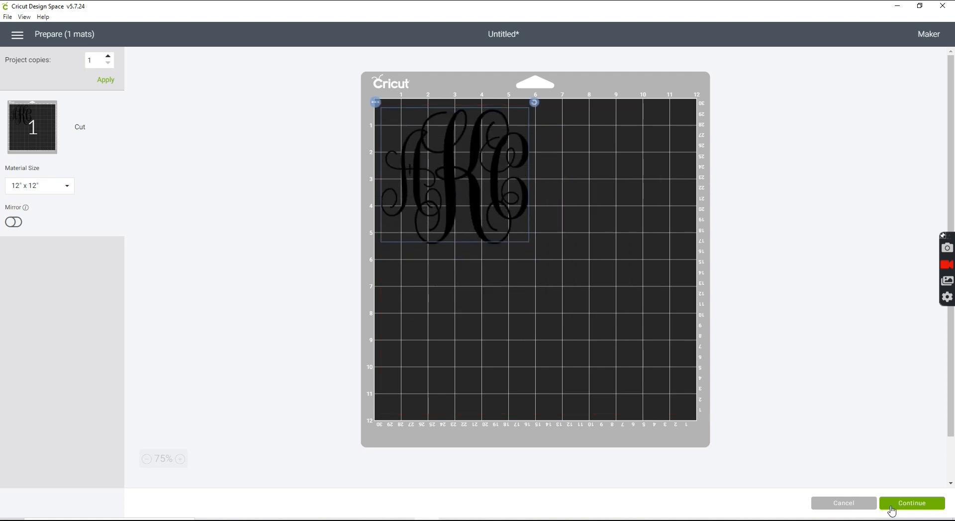